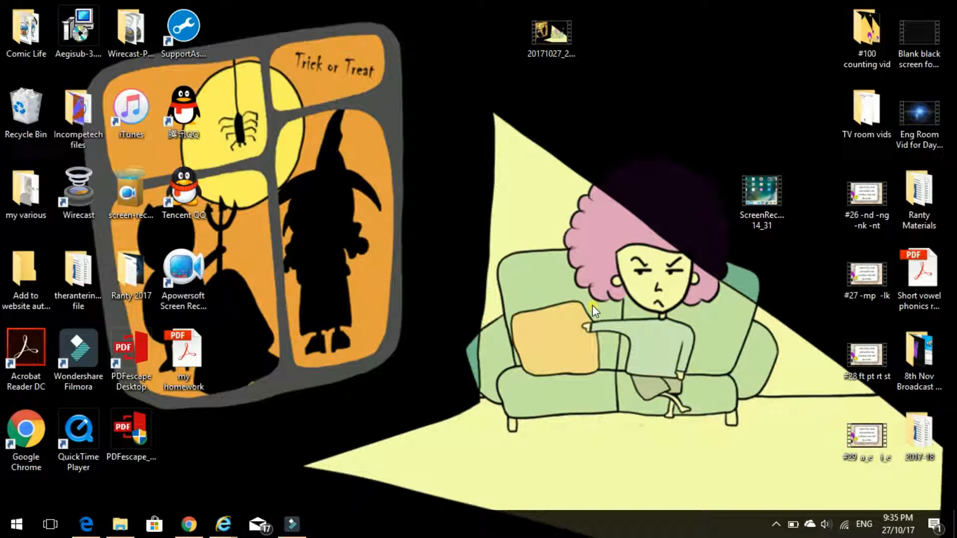
pyautogui.moveTo(592, 308)
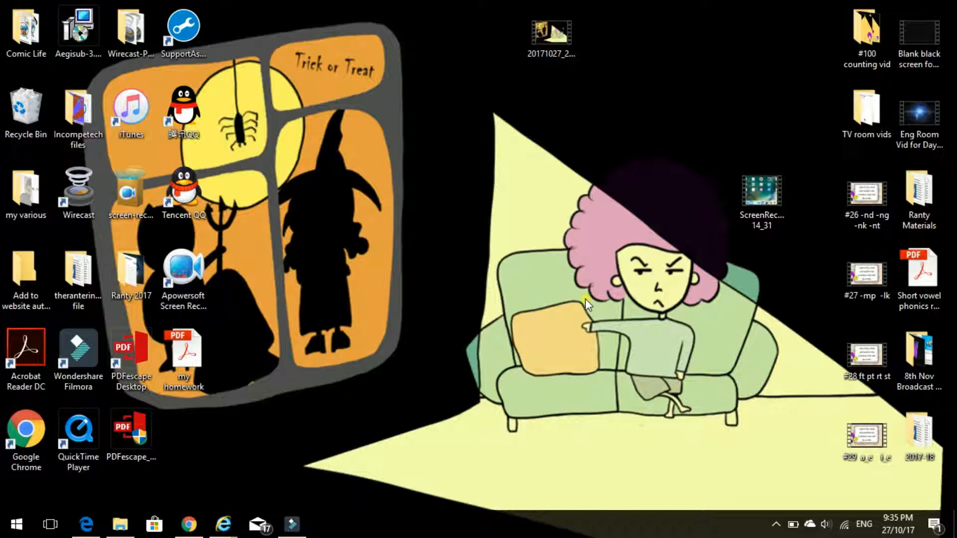
pyautogui.moveTo(360, 201)
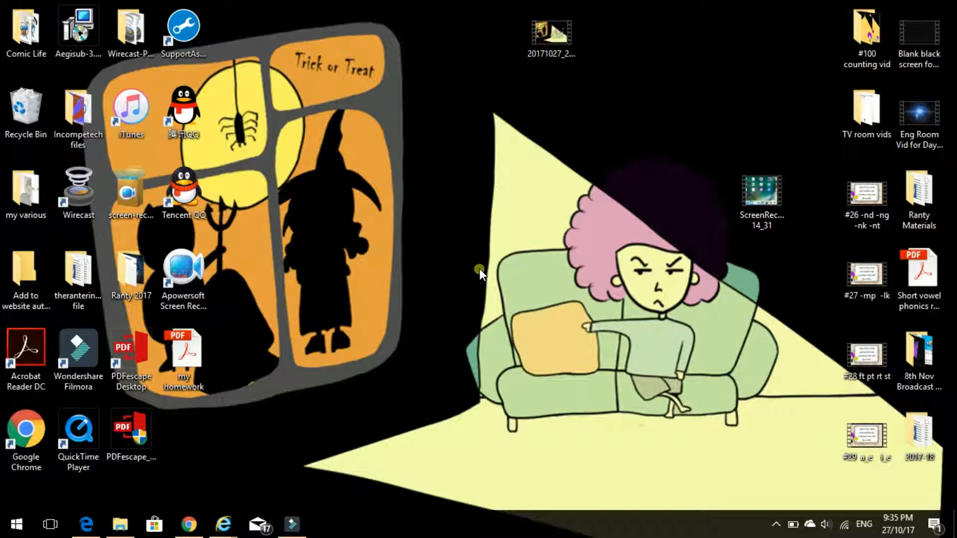
pyautogui.moveTo(324, 359)
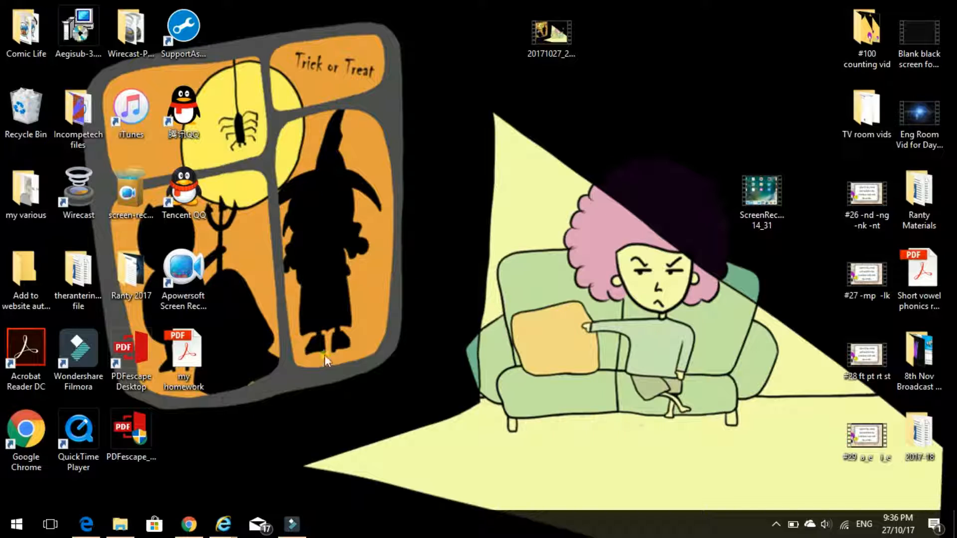
pyautogui.moveTo(190, 524)
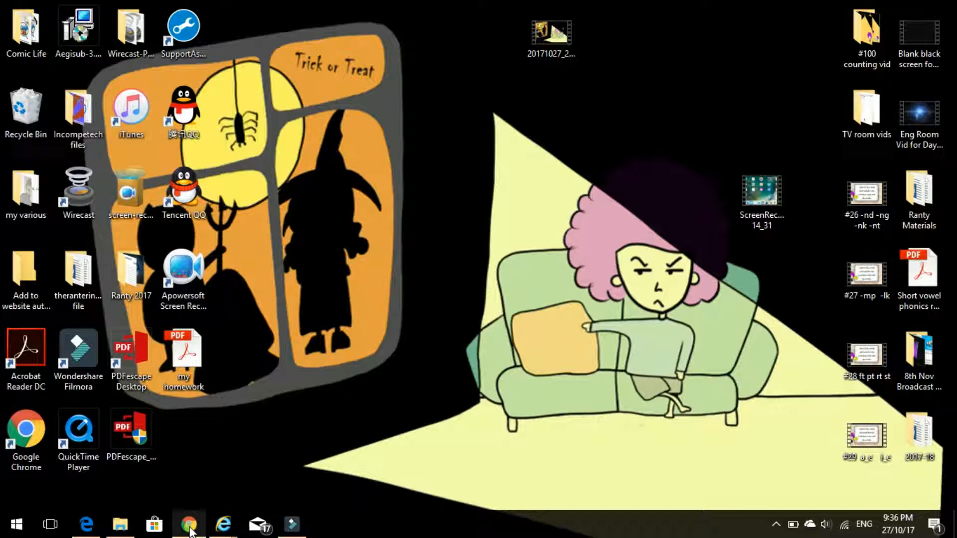
pyautogui.moveTo(190, 524)
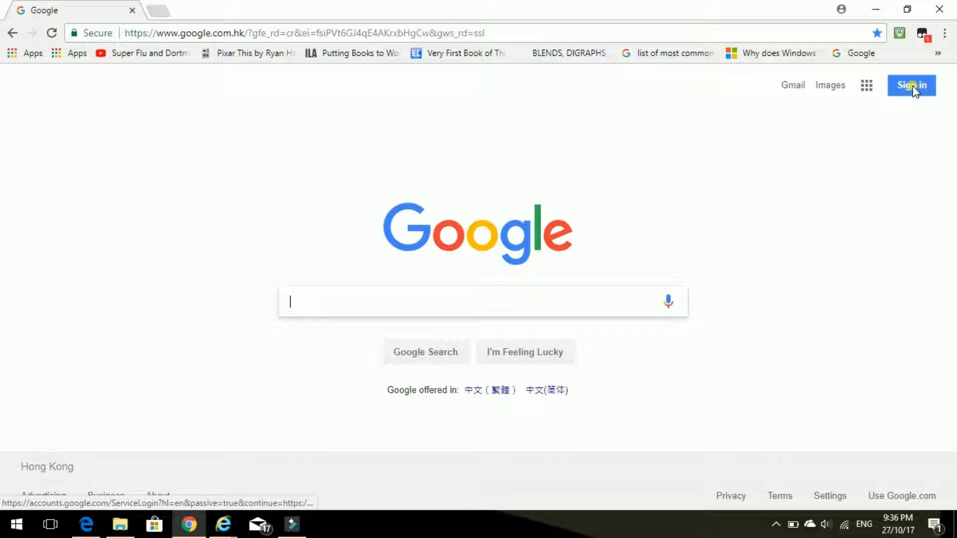
# Sign in to Google in Chrome with the school account and its password
pyautogui.click(911, 85)
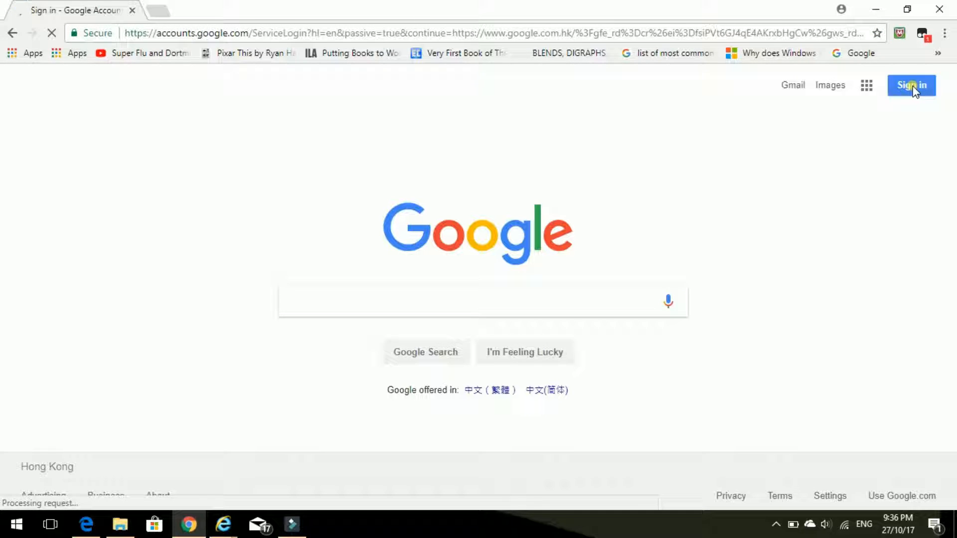
pyautogui.click(910, 84)
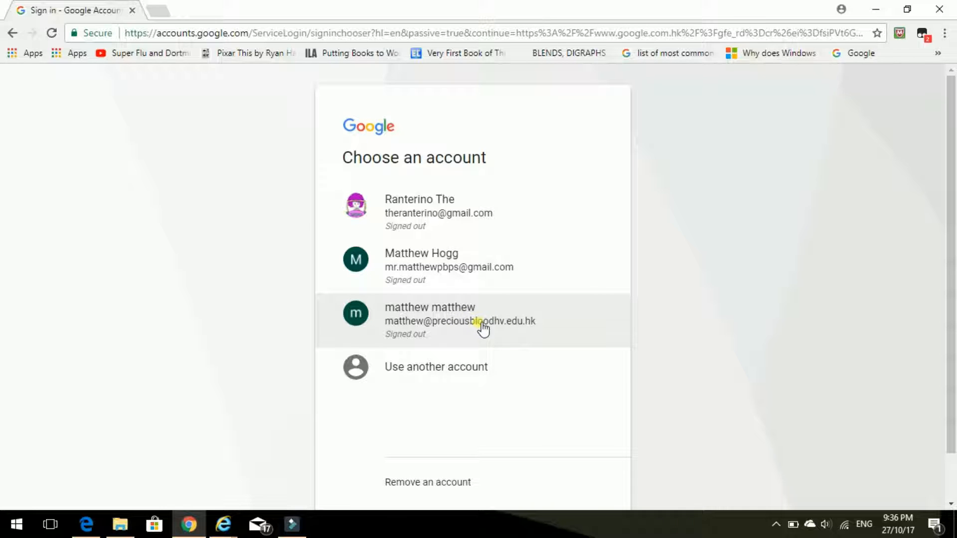
pyautogui.click(460, 320)
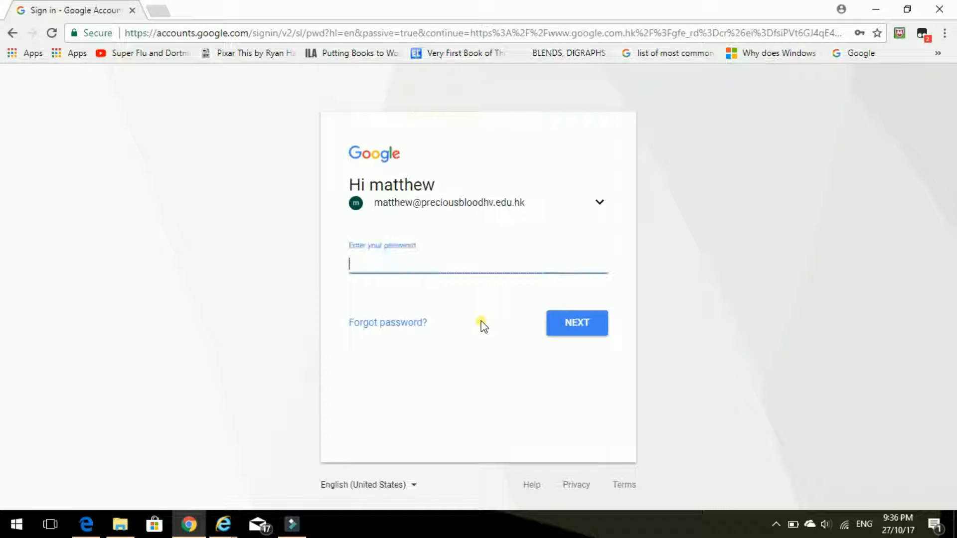
pyautogui.moveTo(588, 248)
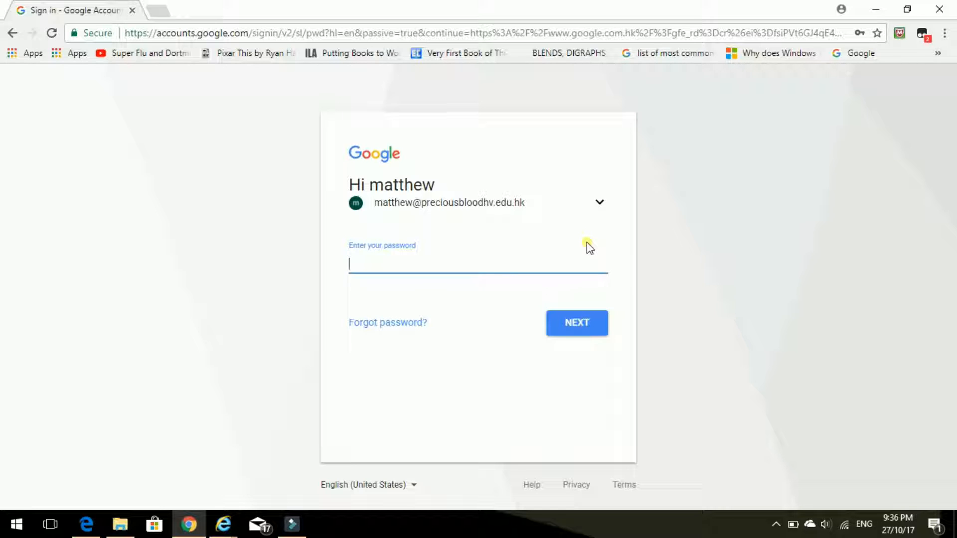
pyautogui.write('password')
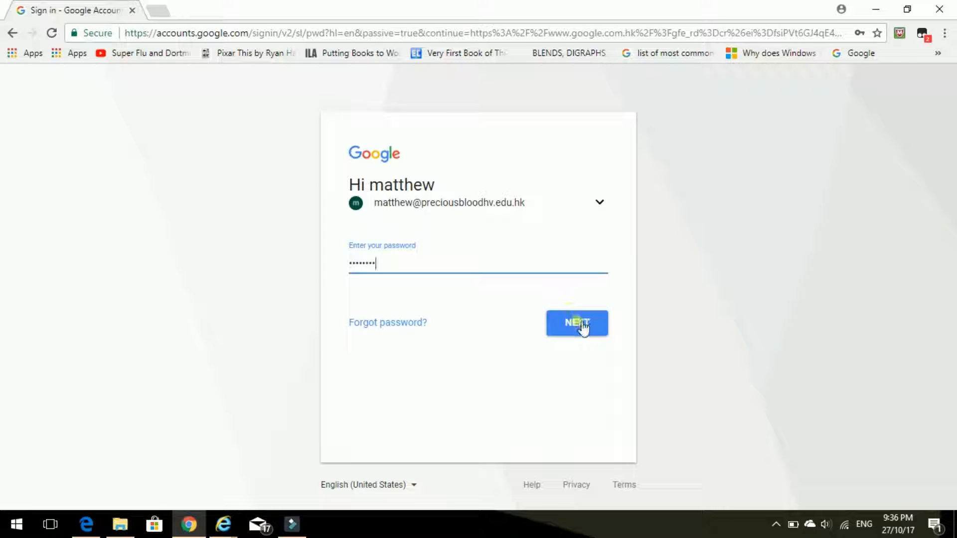
pyautogui.click(576, 323)
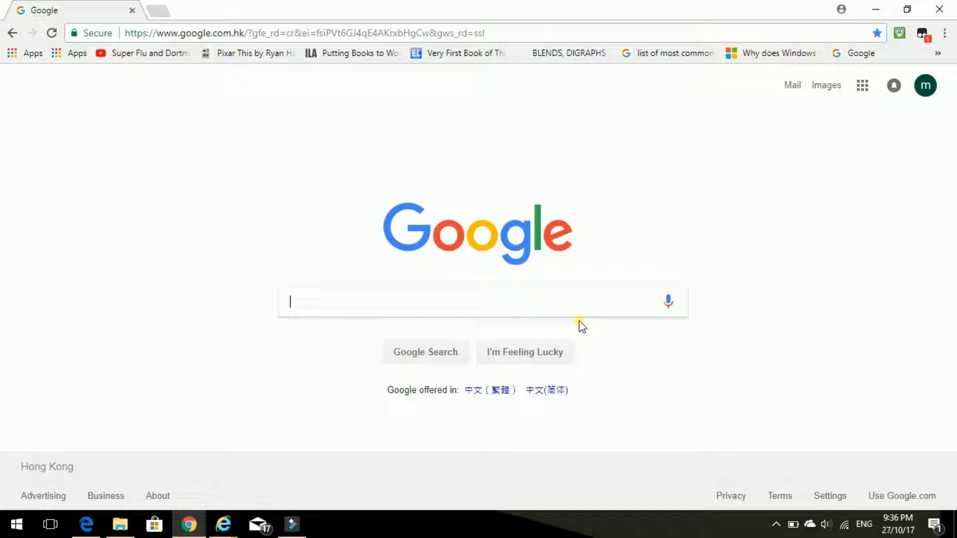
pyautogui.moveTo(630, 287)
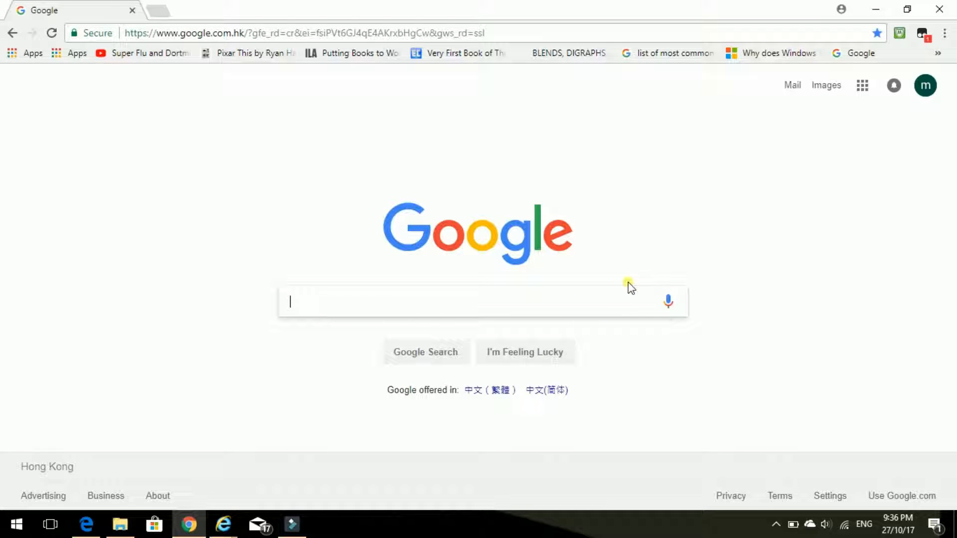
pyautogui.moveTo(925, 85)
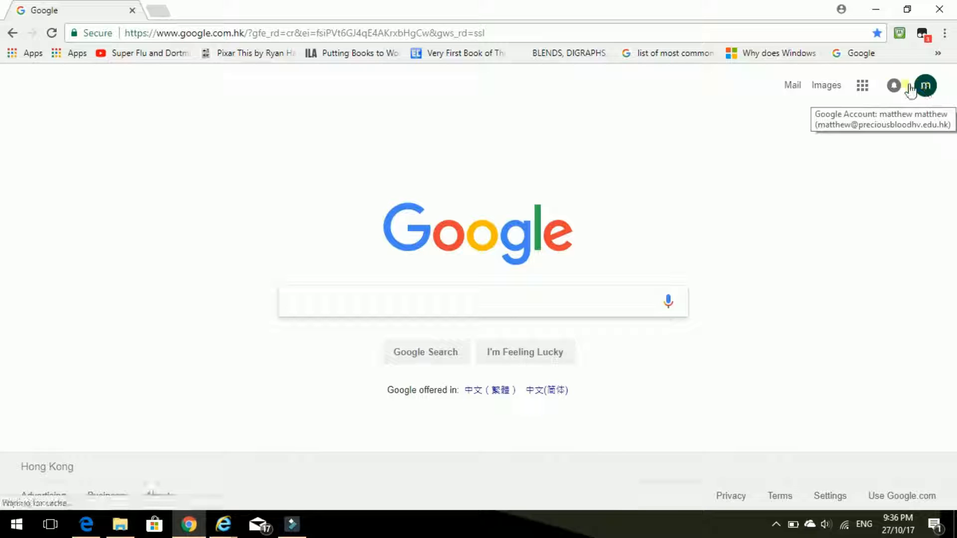
pyautogui.moveTo(862, 86)
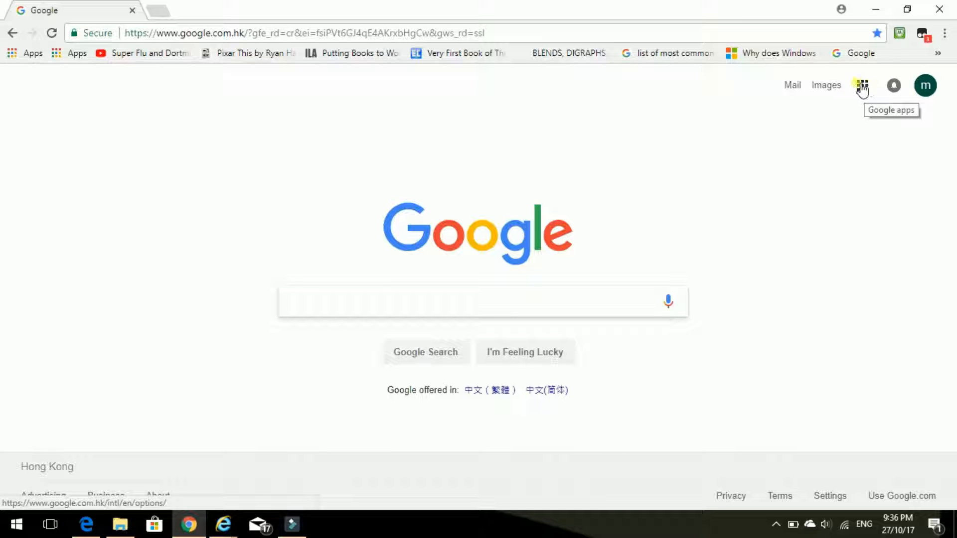
pyautogui.moveTo(869, 91)
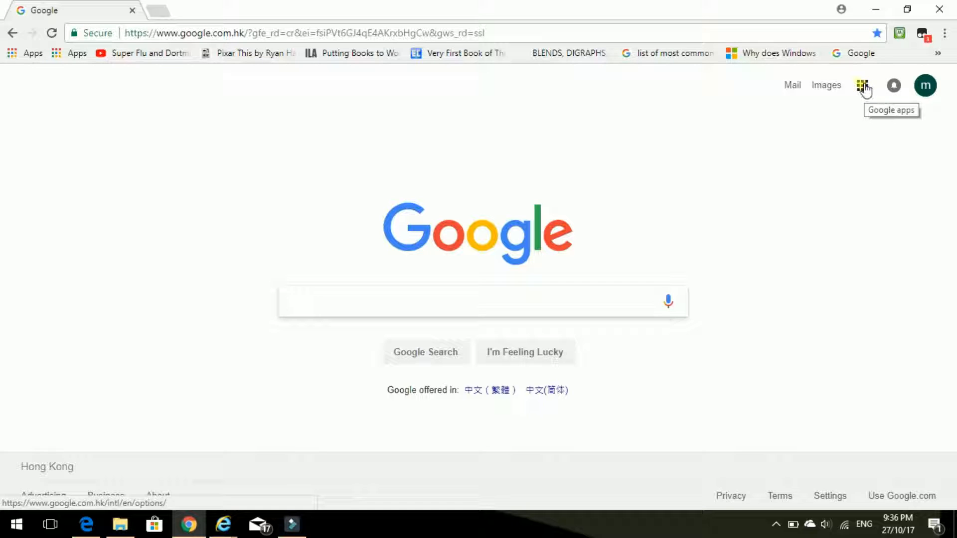
# Launch Classroom from the Google apps grid
pyautogui.click(862, 85)
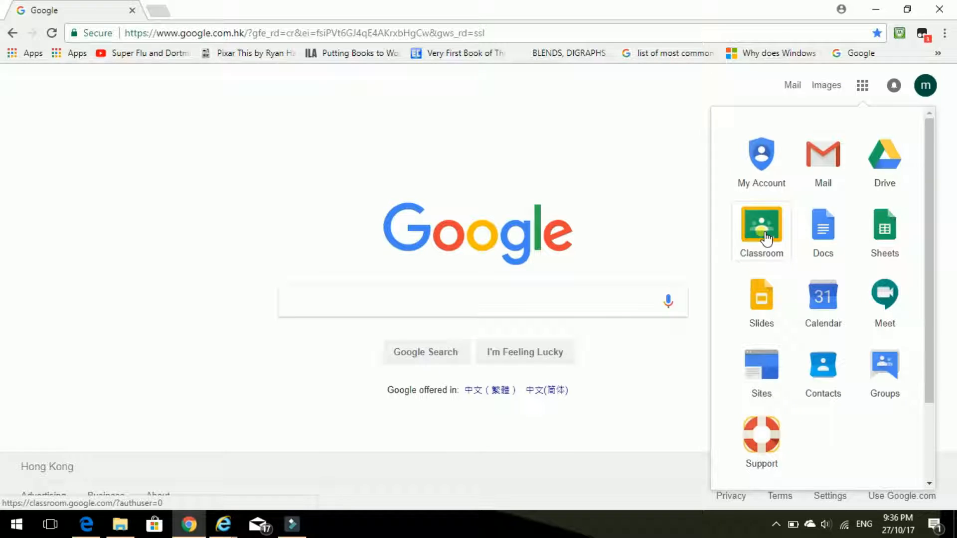
pyautogui.click(760, 228)
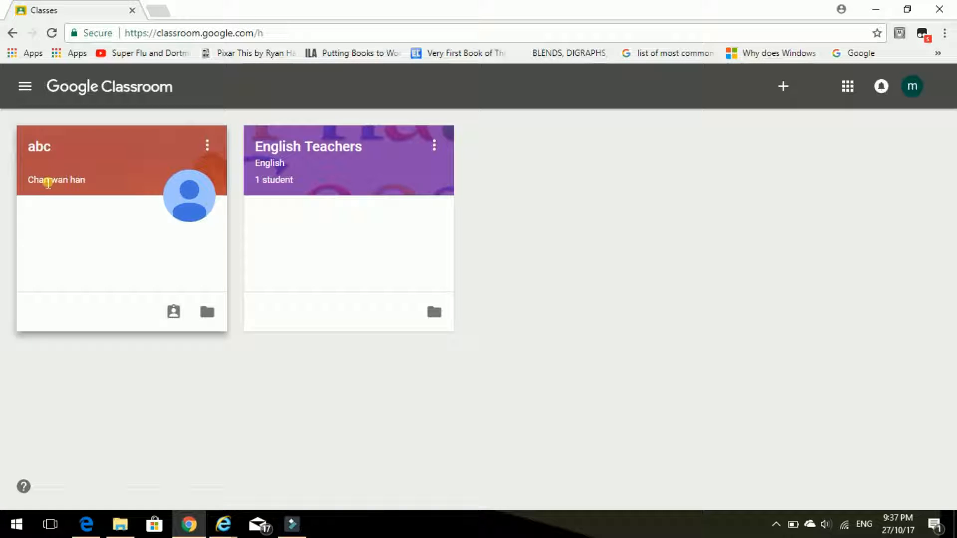
pyautogui.moveTo(38, 146)
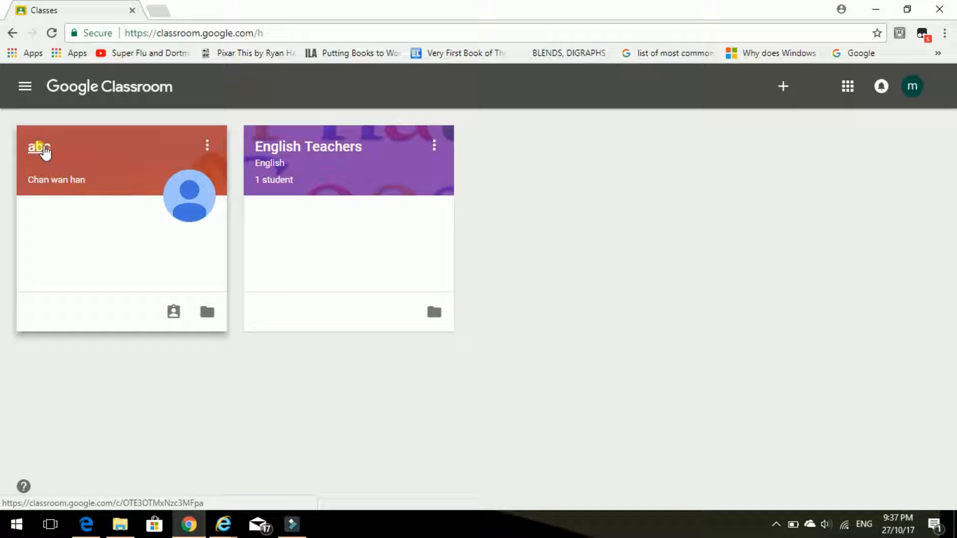
# Enter the abc class and open the WS worksheet assignment
pyautogui.click(37, 148)
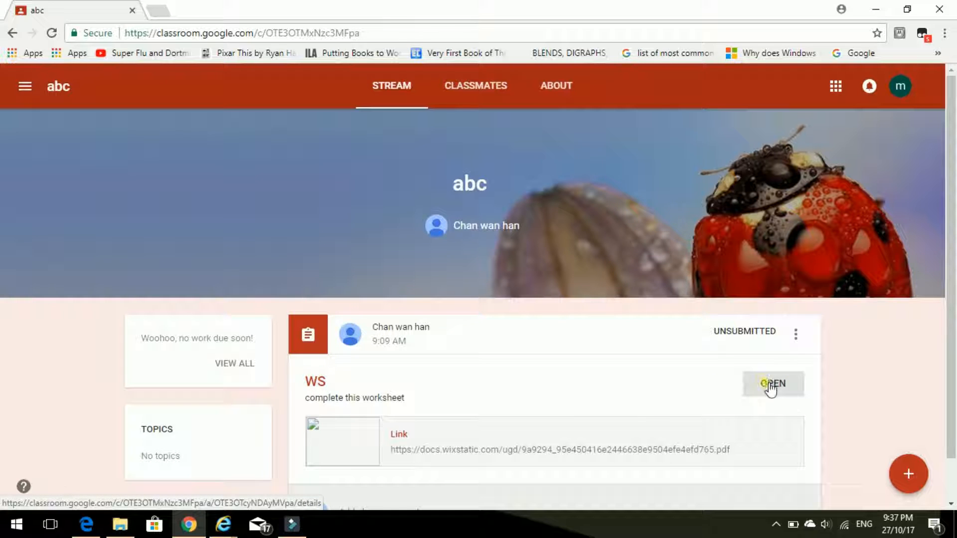
pyautogui.click(772, 383)
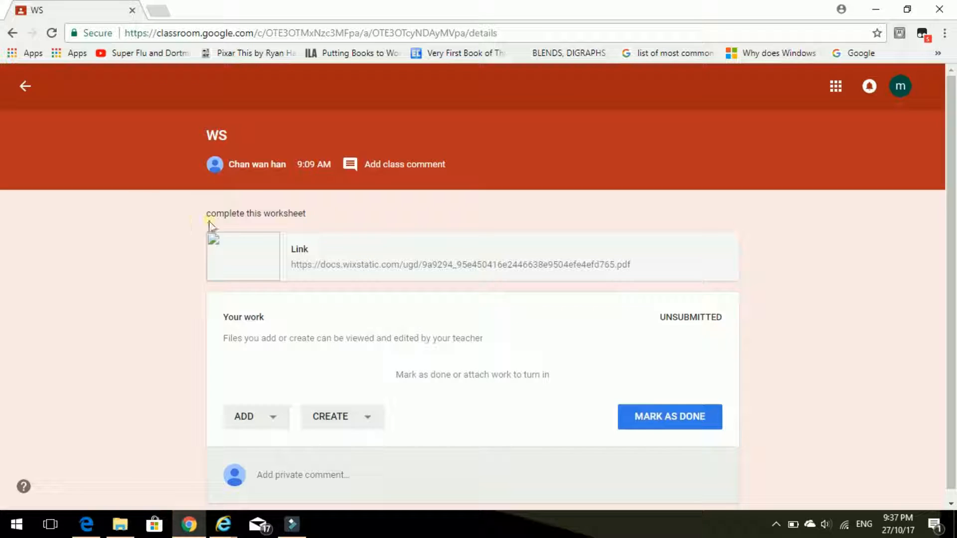
pyautogui.moveTo(300, 221)
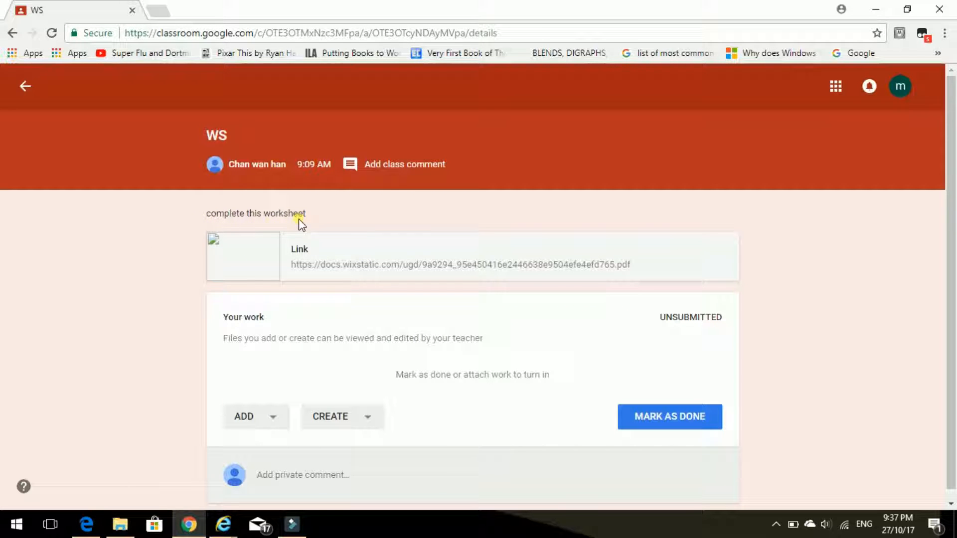
pyautogui.moveTo(418, 269)
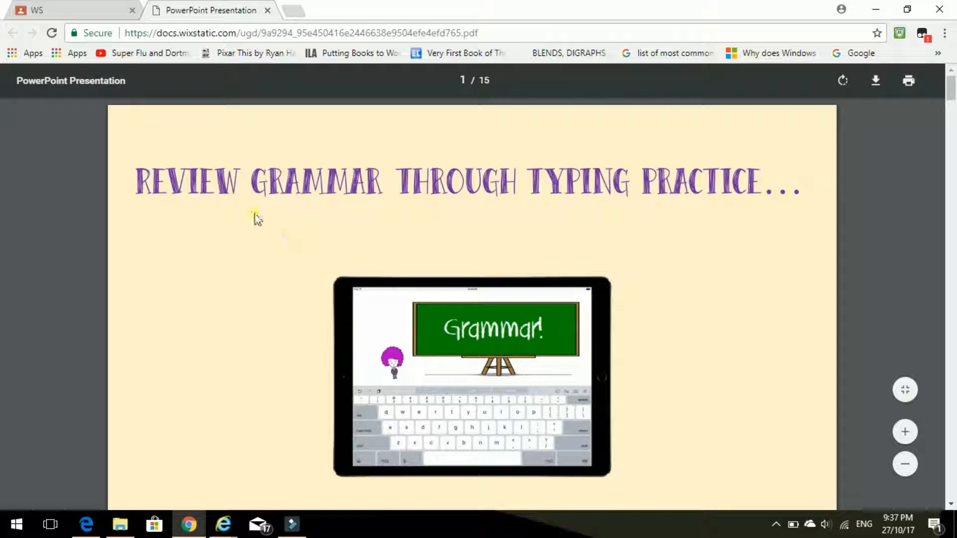
pyautogui.moveTo(662, 214)
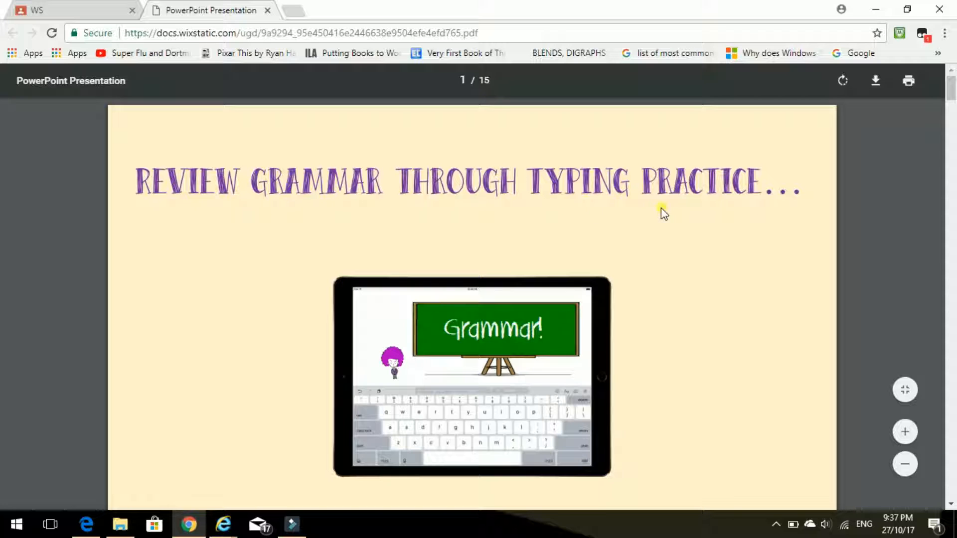
pyautogui.moveTo(693, 214)
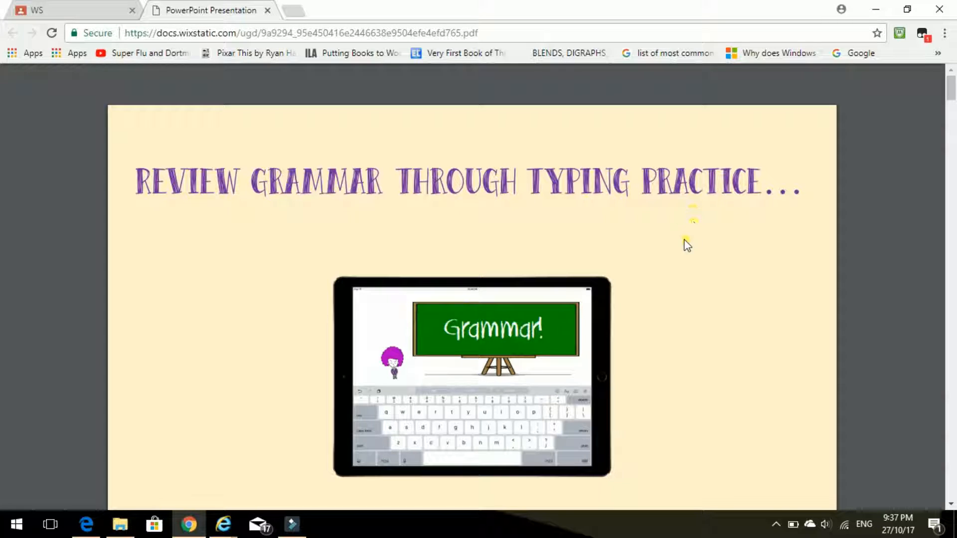
pyautogui.moveTo(723, 219)
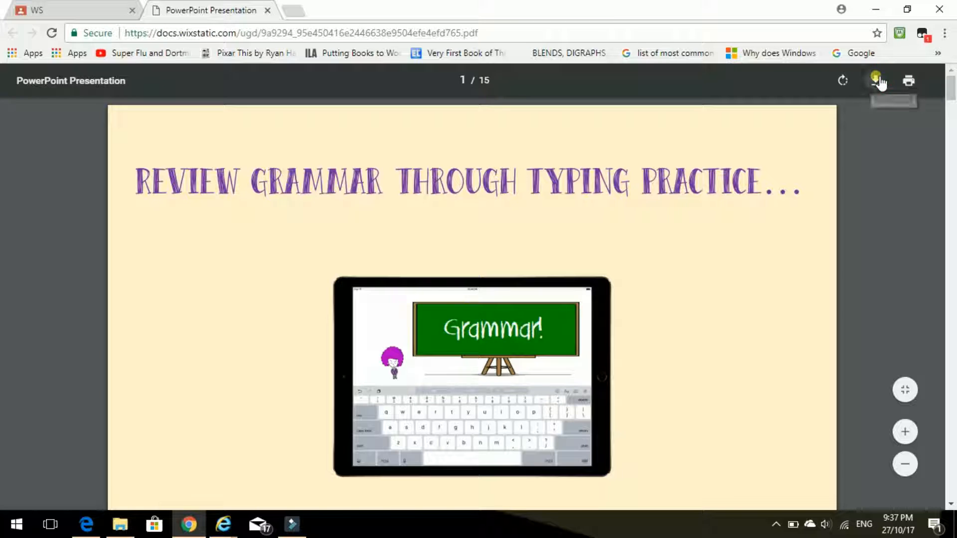
# Download the worksheet PDF as 'homework' and minimize Chrome to show the desktop
pyautogui.click(876, 80)
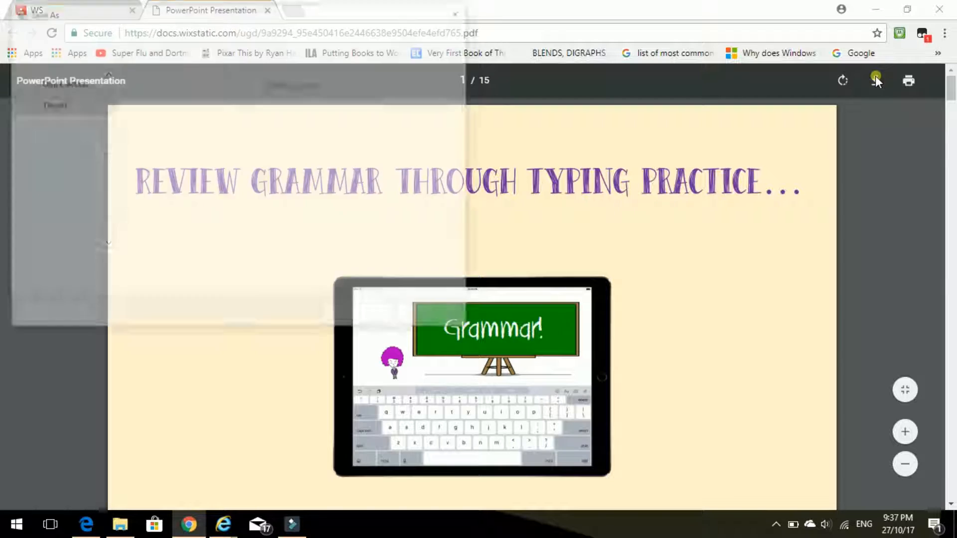
pyautogui.click(876, 79)
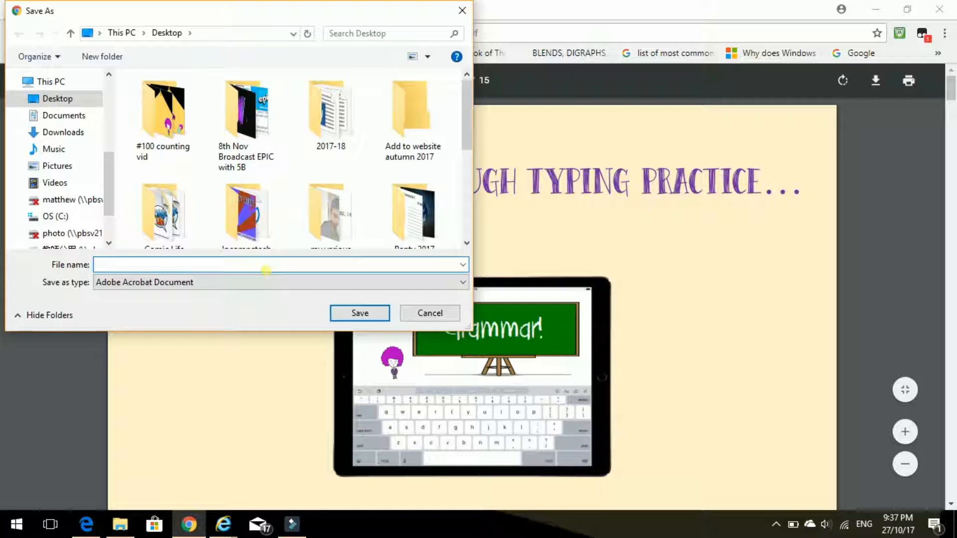
pyautogui.write('hom')
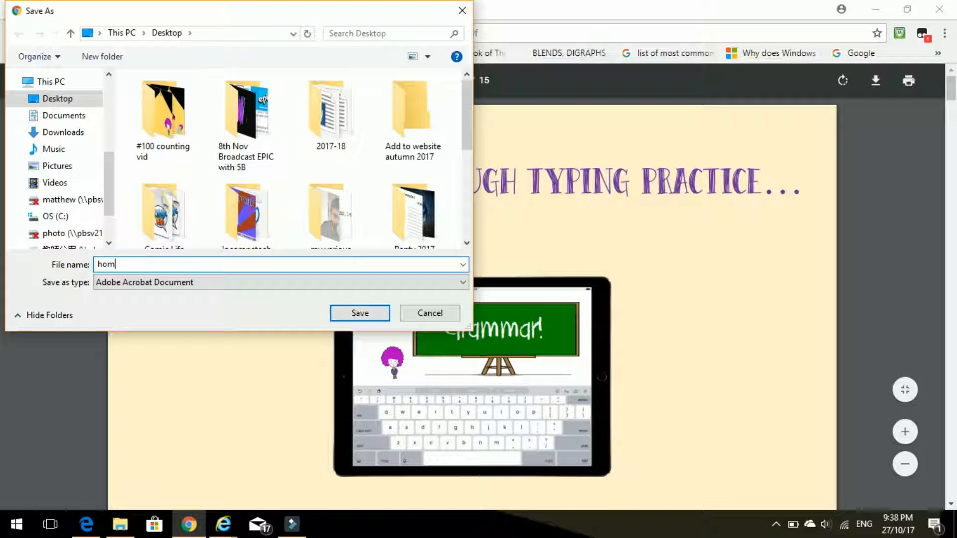
pyautogui.write('ework')
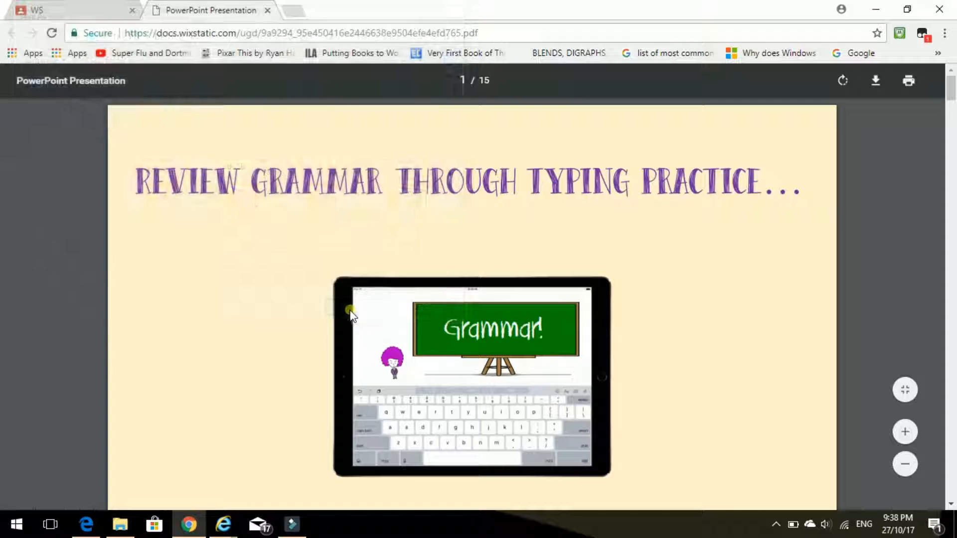
pyautogui.click(875, 80)
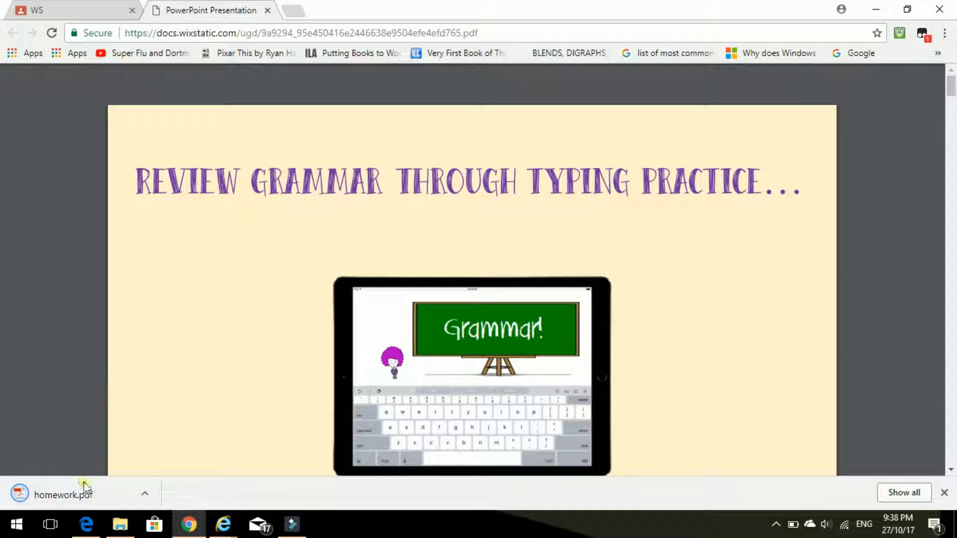
pyautogui.moveTo(158, 467)
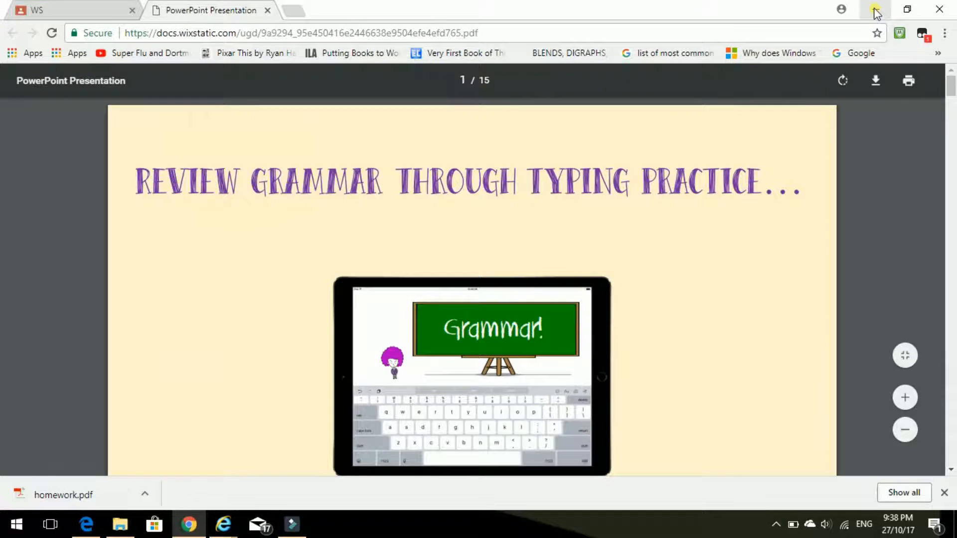
pyautogui.click(874, 9)
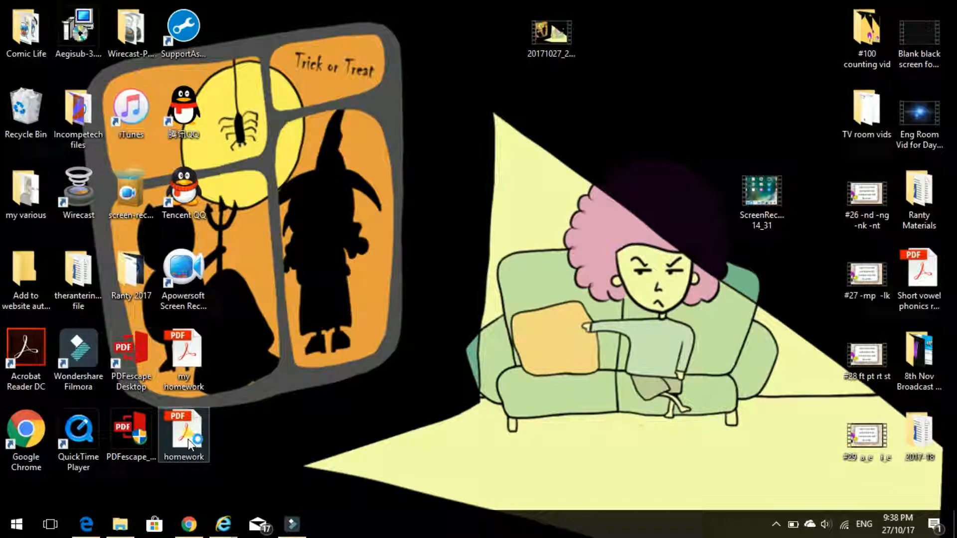
# Open homework.pdf from the desktop in Acrobat Reader
pyautogui.doubleClick(183, 433)
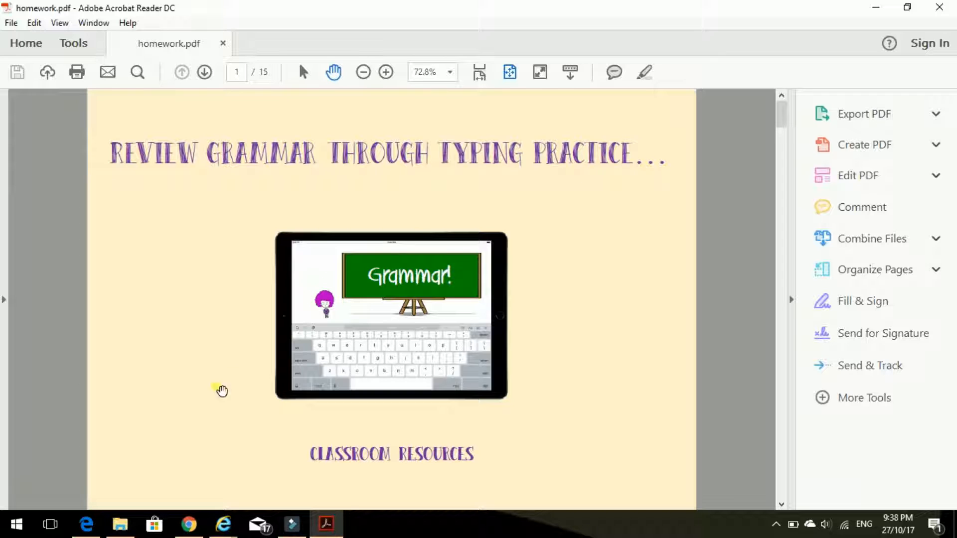
pyautogui.moveTo(268, 355)
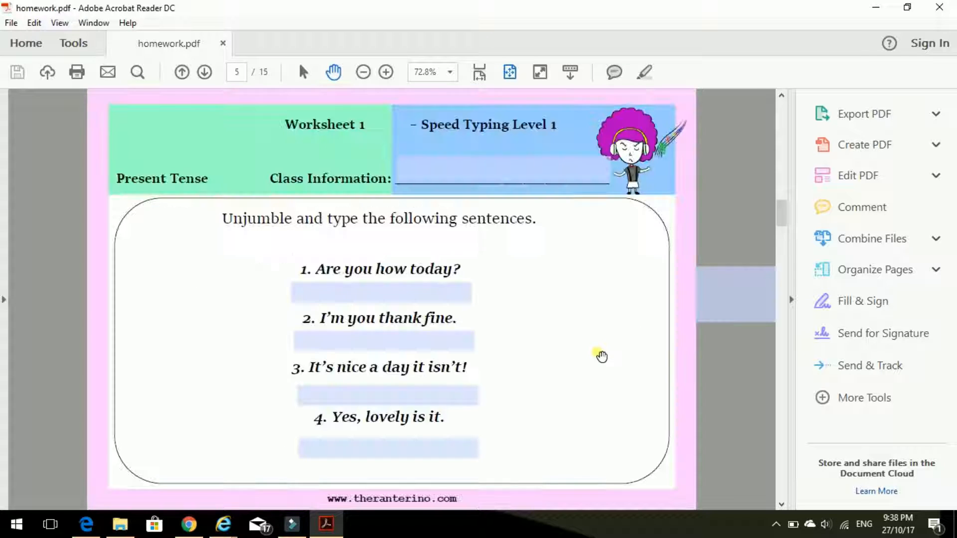
pyautogui.moveTo(391, 152)
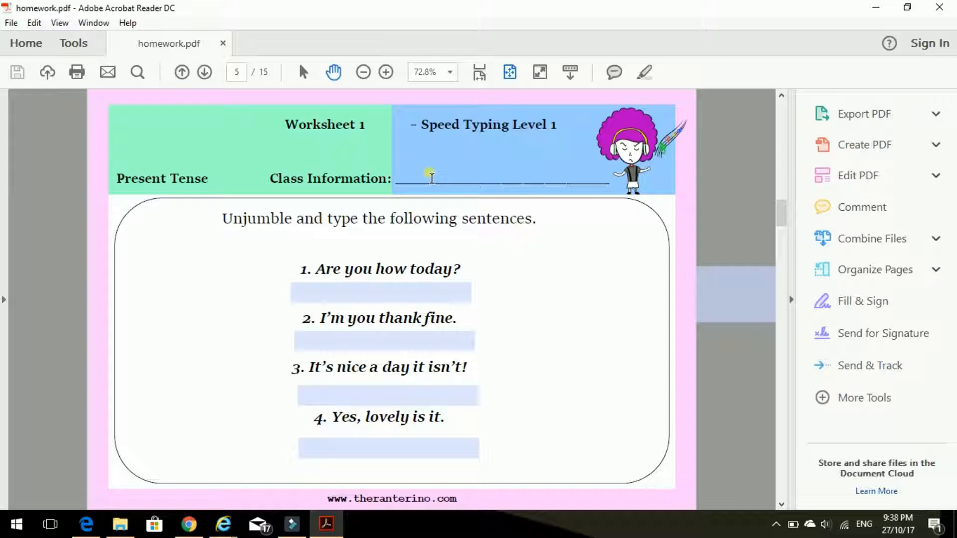
# Enter 'Matthew' in the Class Information field
pyautogui.write('Matthew')
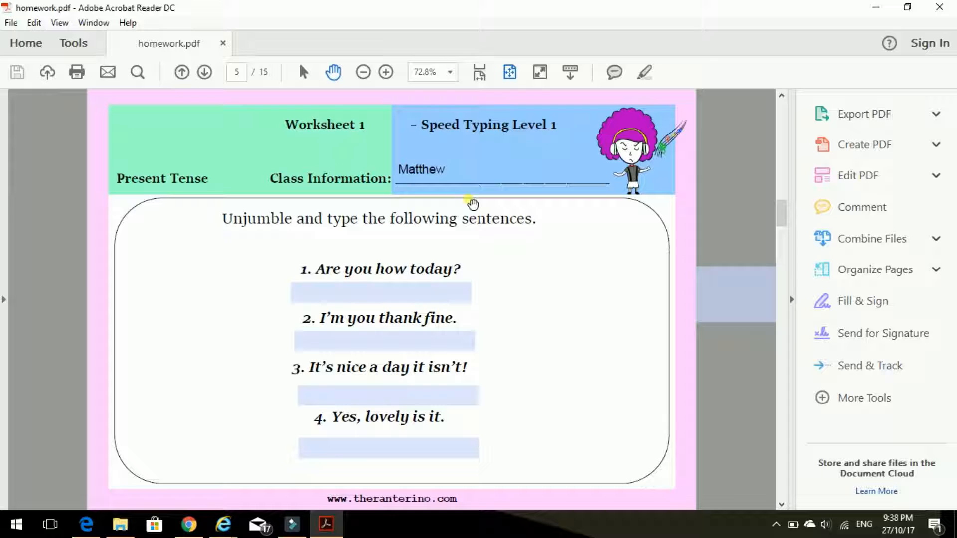
pyautogui.moveTo(241, 234)
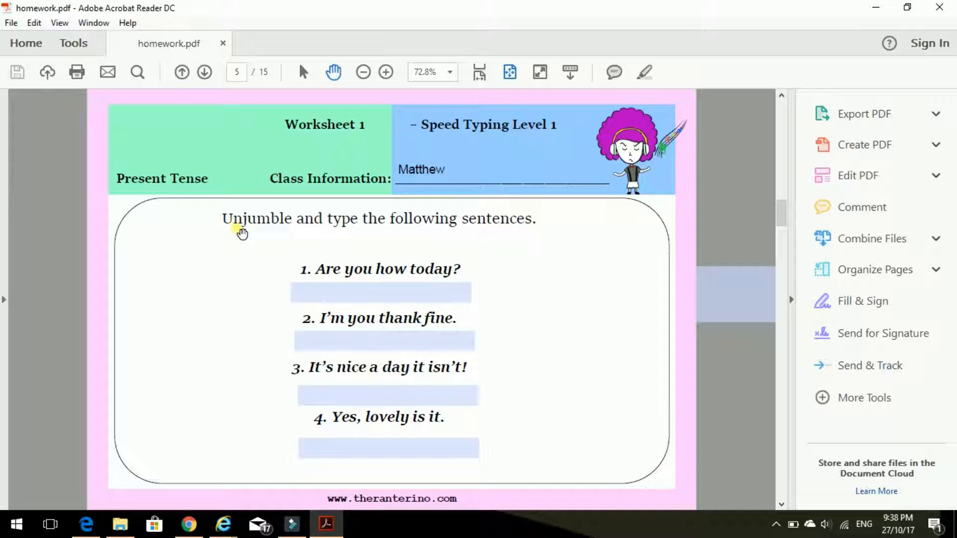
pyautogui.moveTo(485, 234)
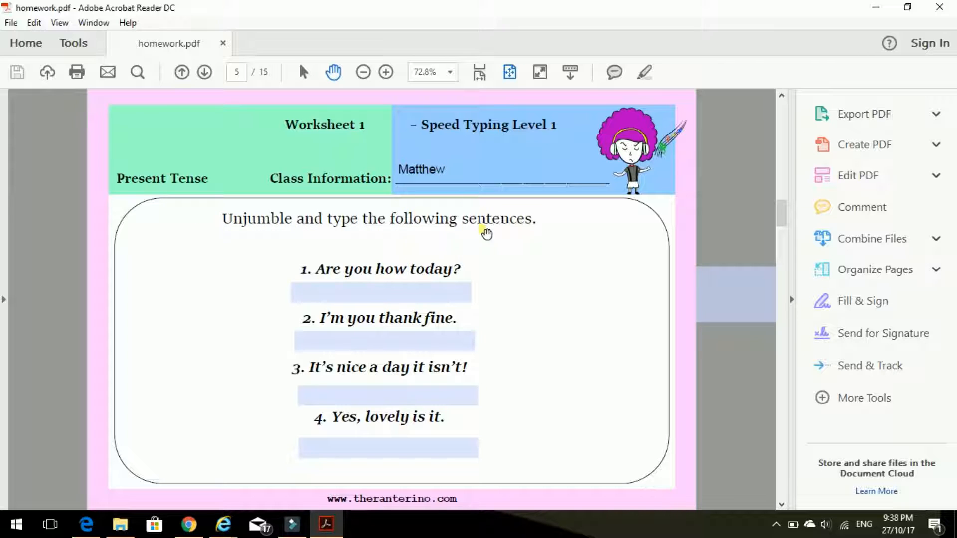
pyautogui.moveTo(356, 282)
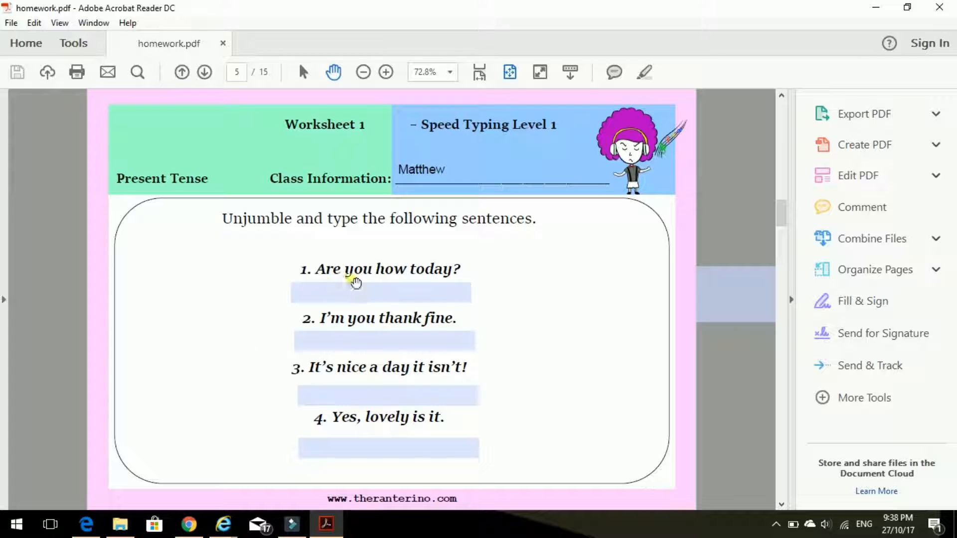
pyautogui.moveTo(464, 279)
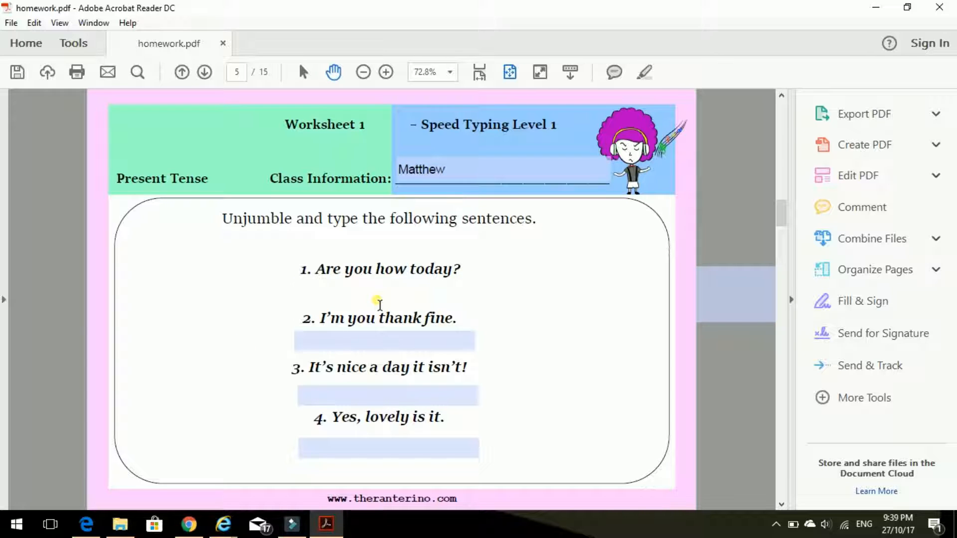
# Enter the answers 'How are you today?', 'I'm fine thank you', 'It, isn't it!', 'Yes, it is lovely.'
pyautogui.write('How a')
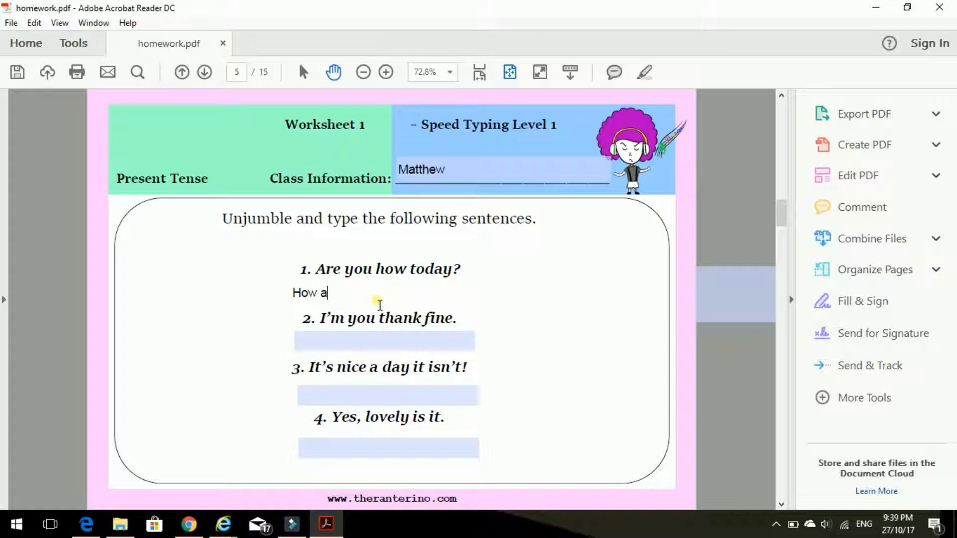
pyautogui.write('re you today')
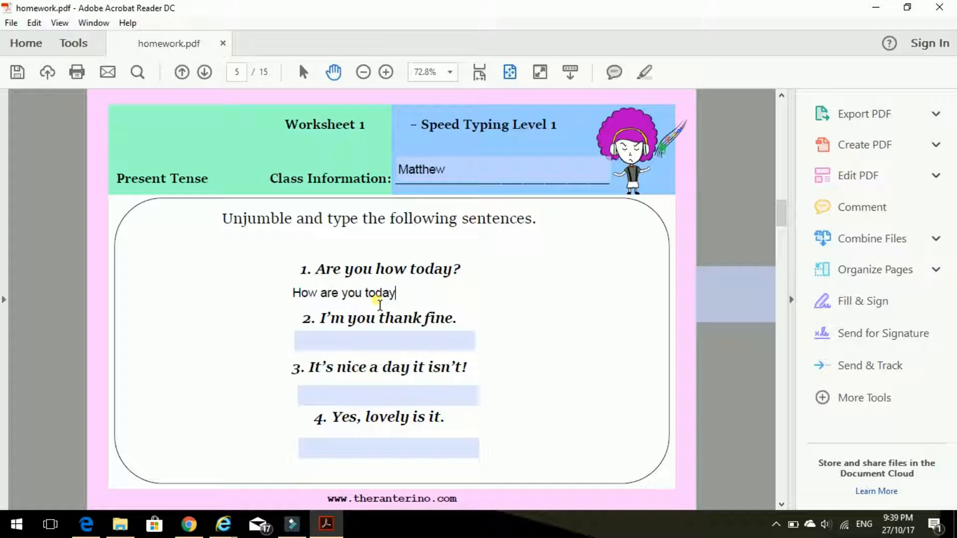
pyautogui.write('?')
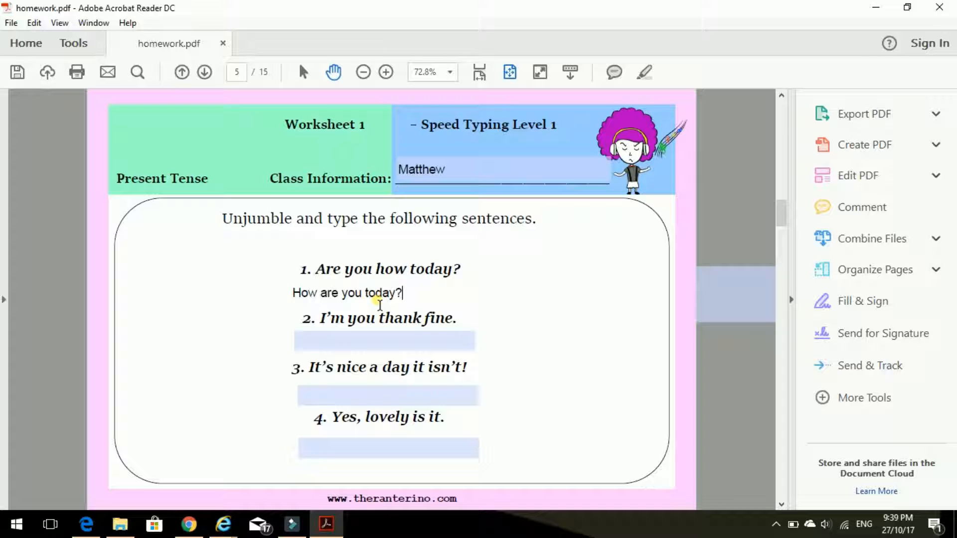
pyautogui.moveTo(336, 360)
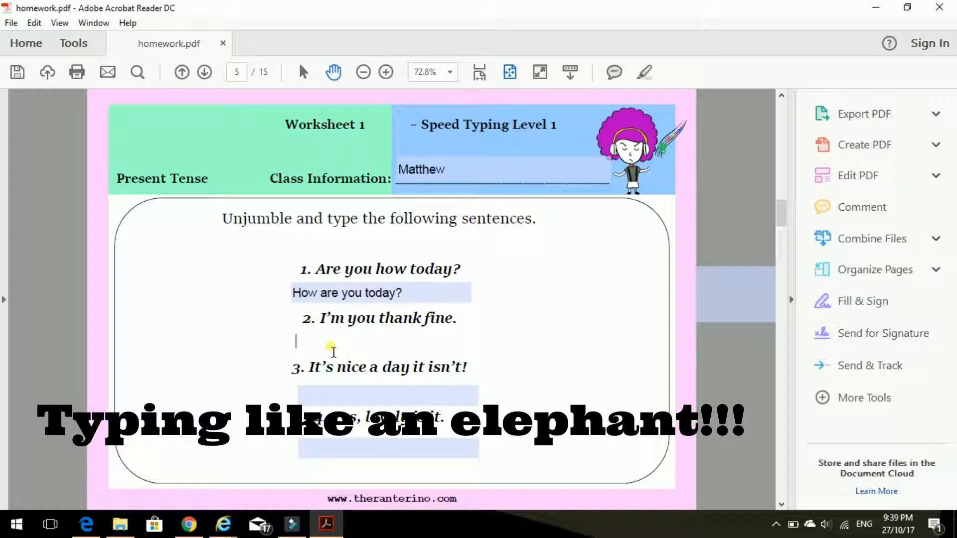
pyautogui.write("I'm fine")
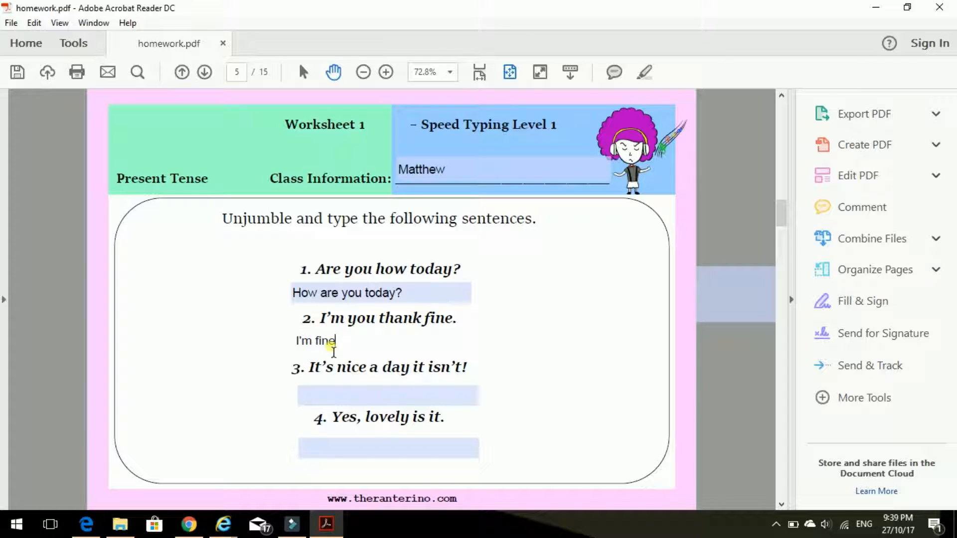
pyautogui.write('thank you.')
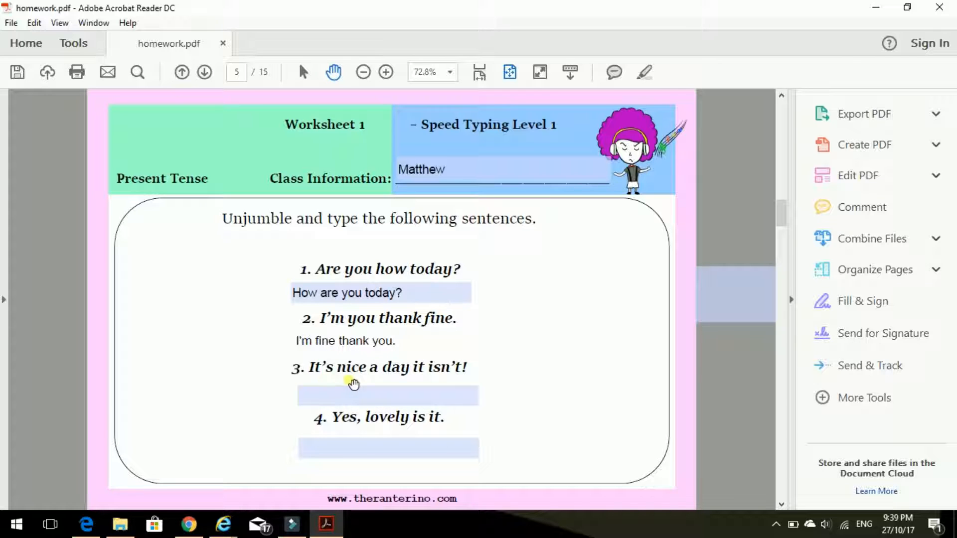
pyautogui.moveTo(453, 379)
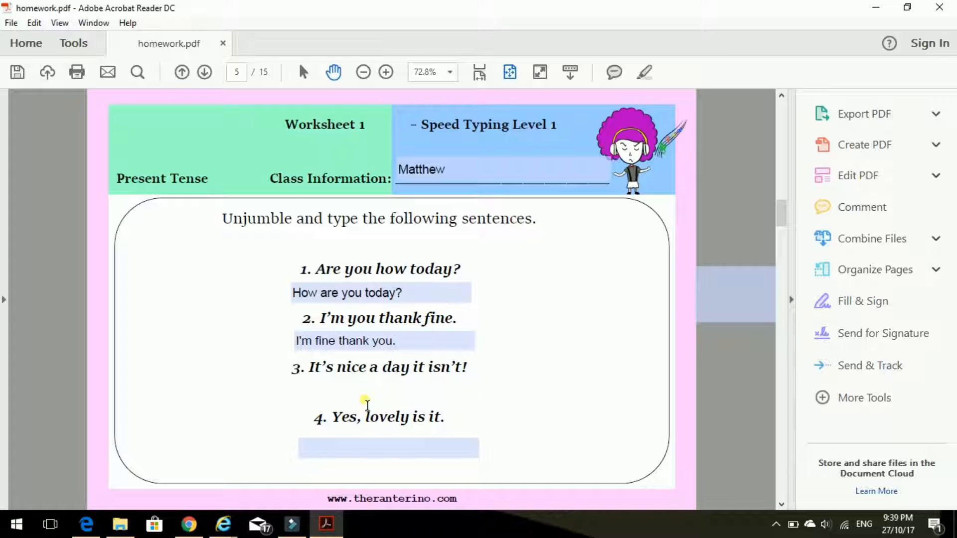
pyautogui.write("It's a nice da")
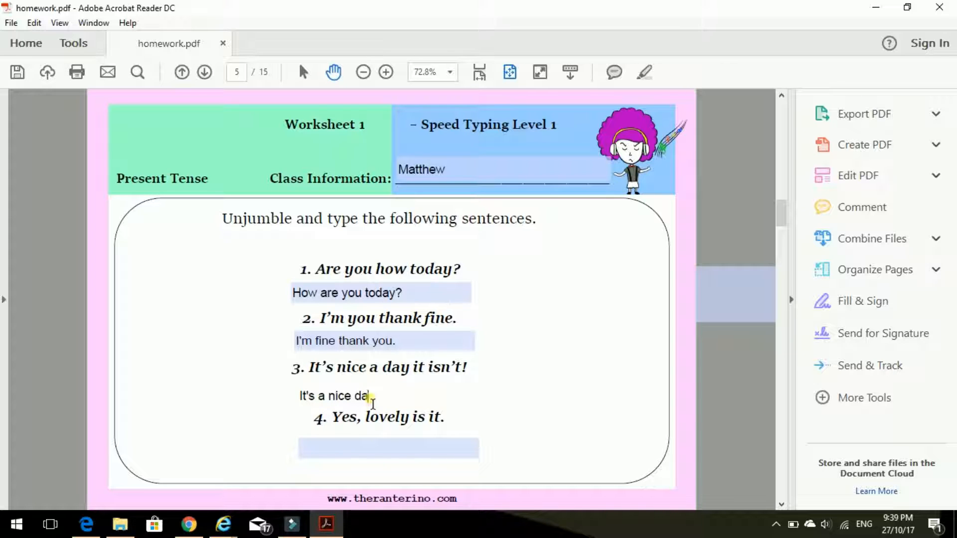
pyautogui.write(', isn')
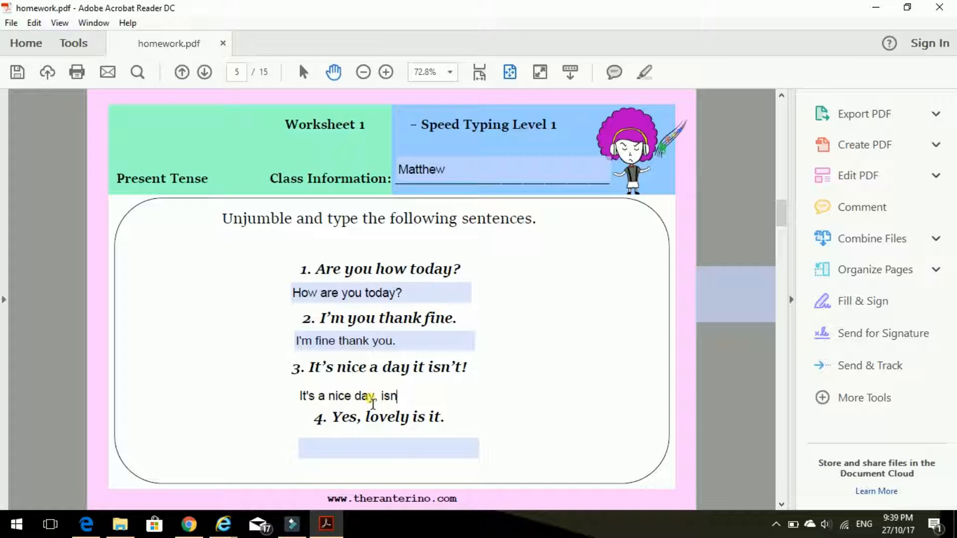
pyautogui.write("'t  it!")
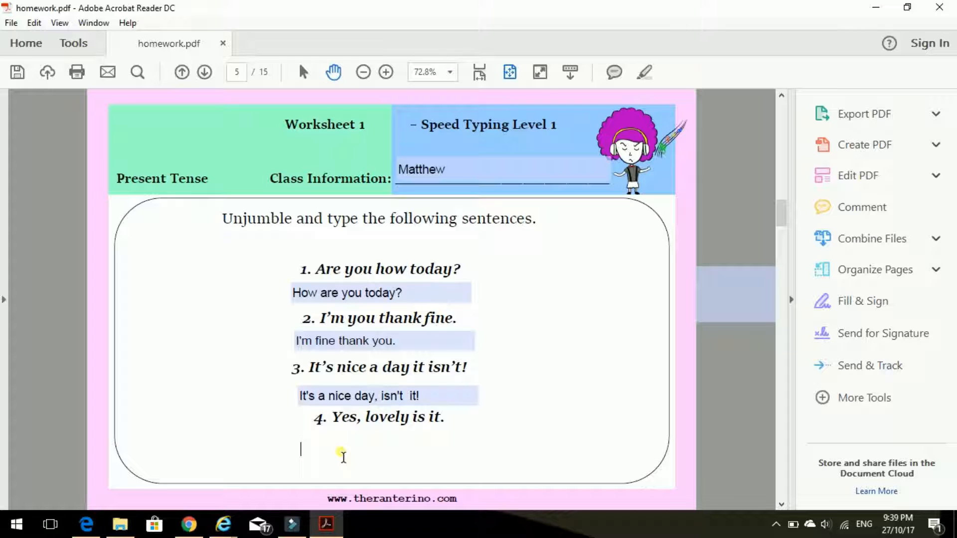
pyautogui.moveTo(435, 435)
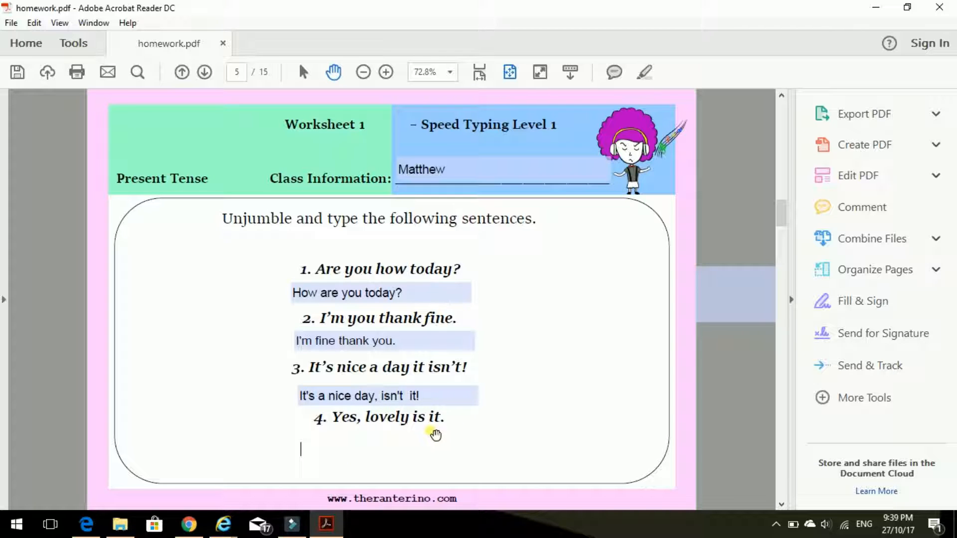
pyautogui.write('Y')
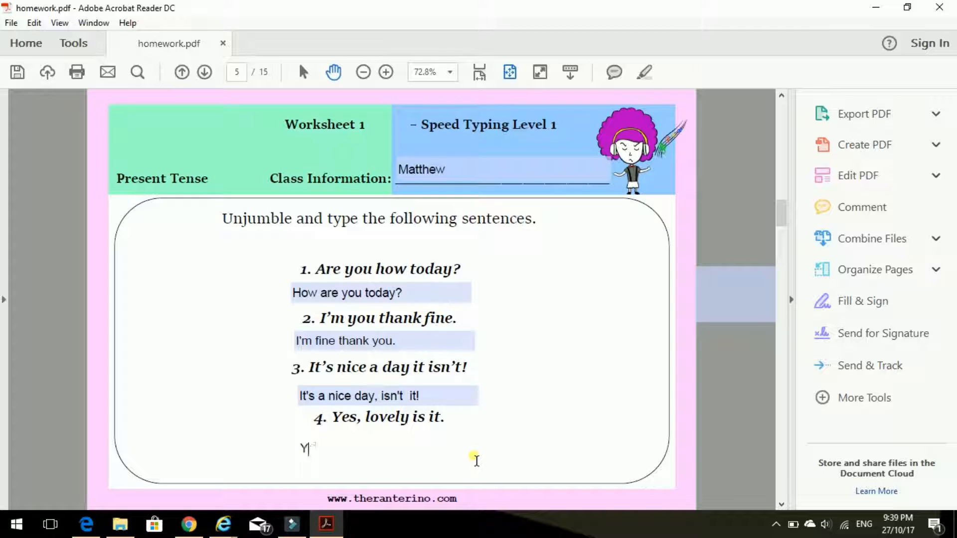
pyautogui.write('es, it is')
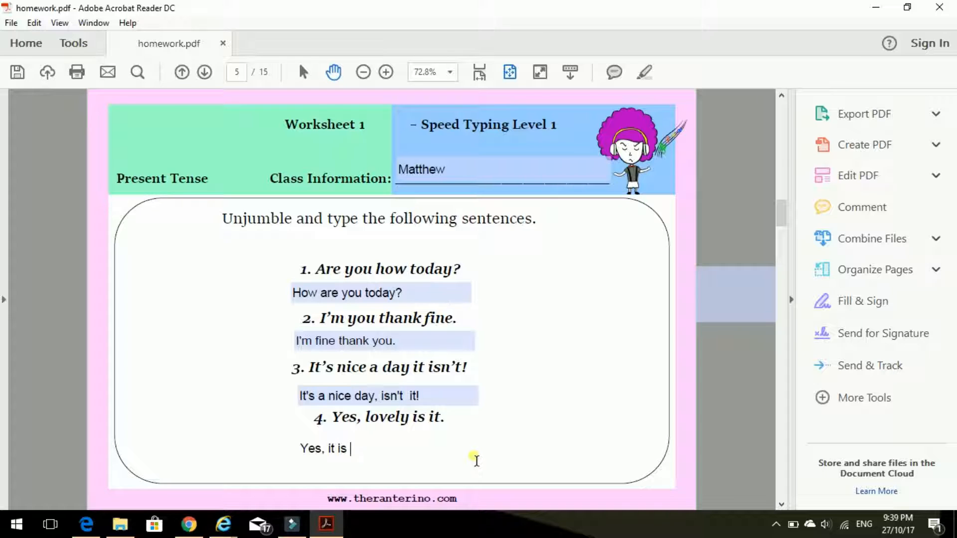
pyautogui.write('lovely.')
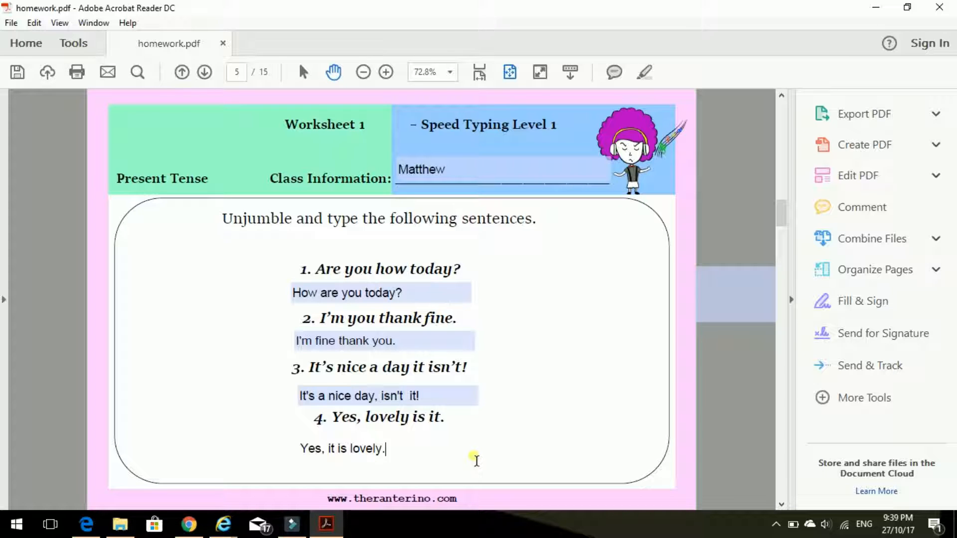
pyautogui.moveTo(477, 448)
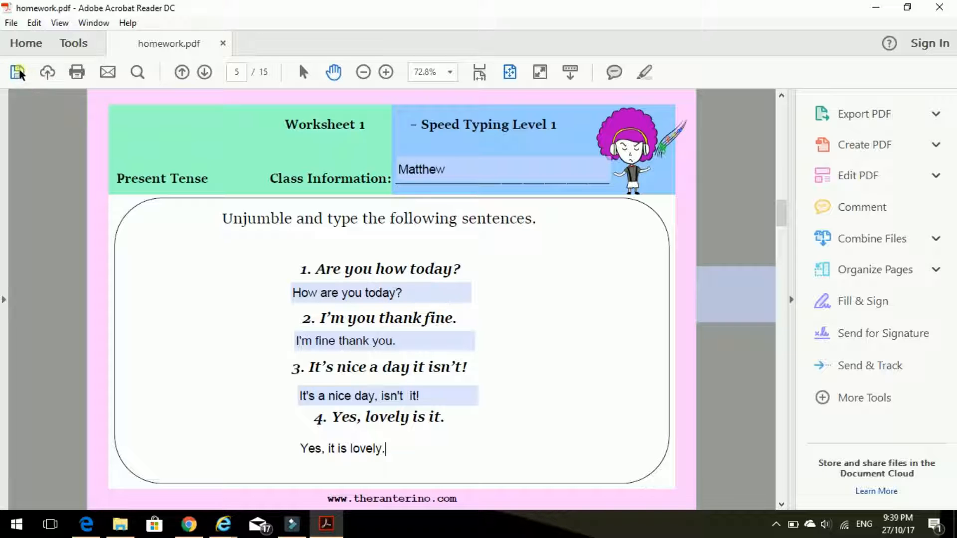
pyautogui.moveTo(17, 72)
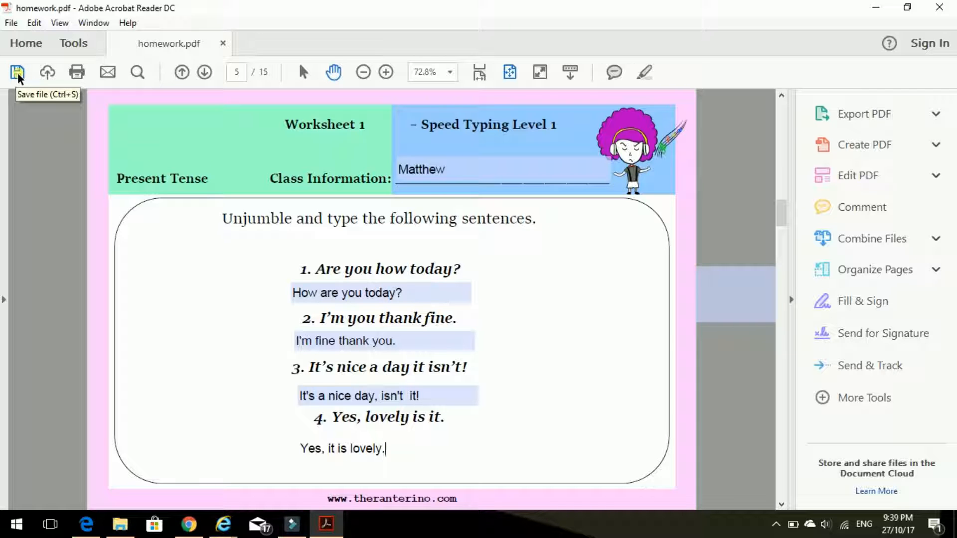
# Save the filled worksheet to the Desktop as 'homework WS grammar typing.pdf', then close Acrobat
pyautogui.click(17, 72)
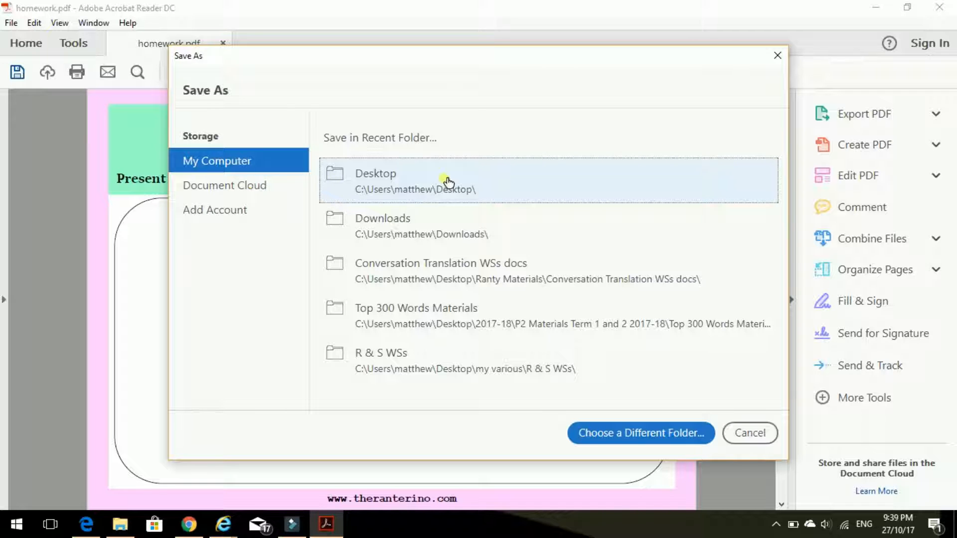
pyautogui.moveTo(439, 180)
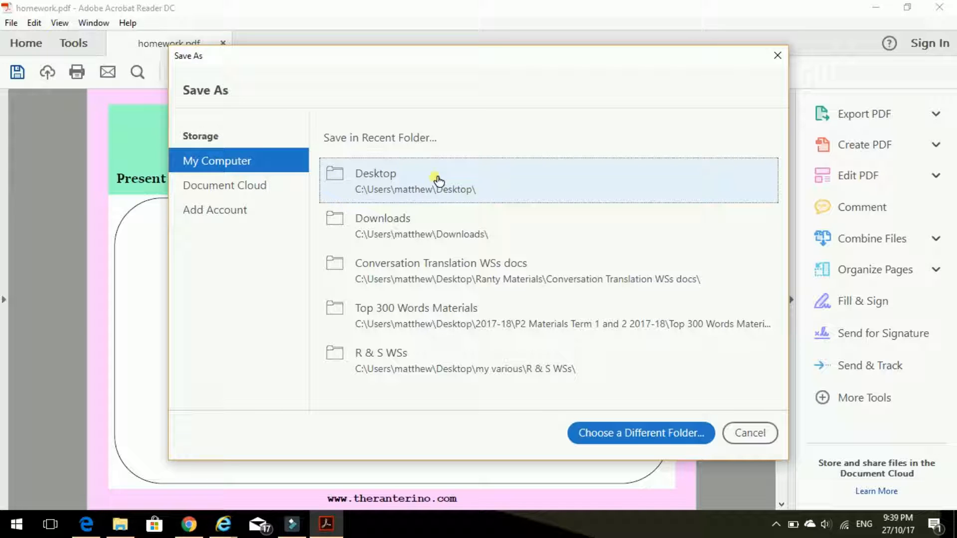
pyautogui.click(750, 433)
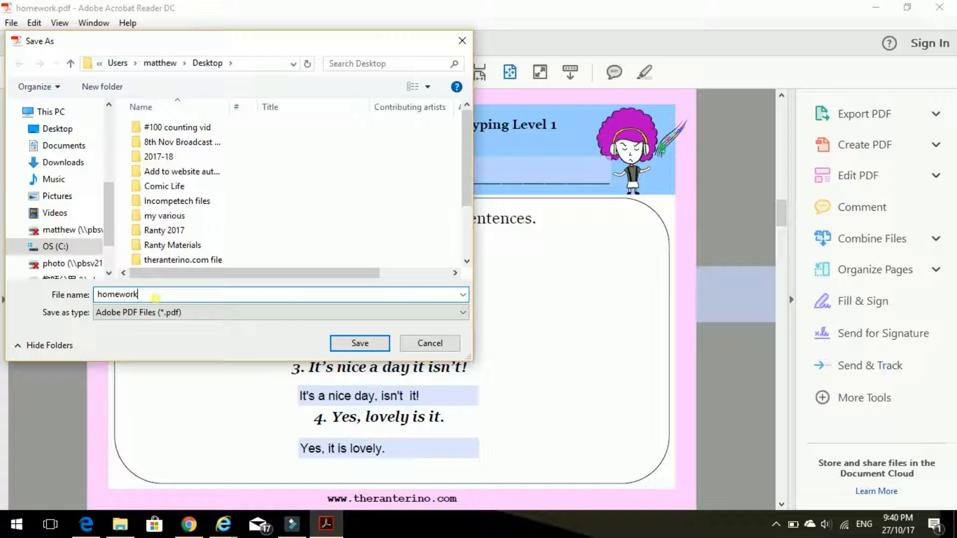
pyautogui.write('WS')
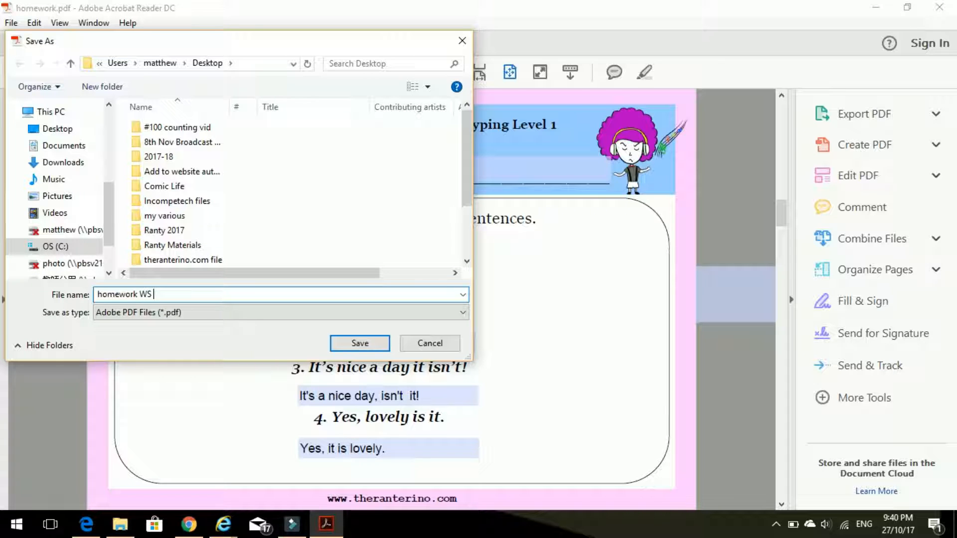
pyautogui.write('grammar')
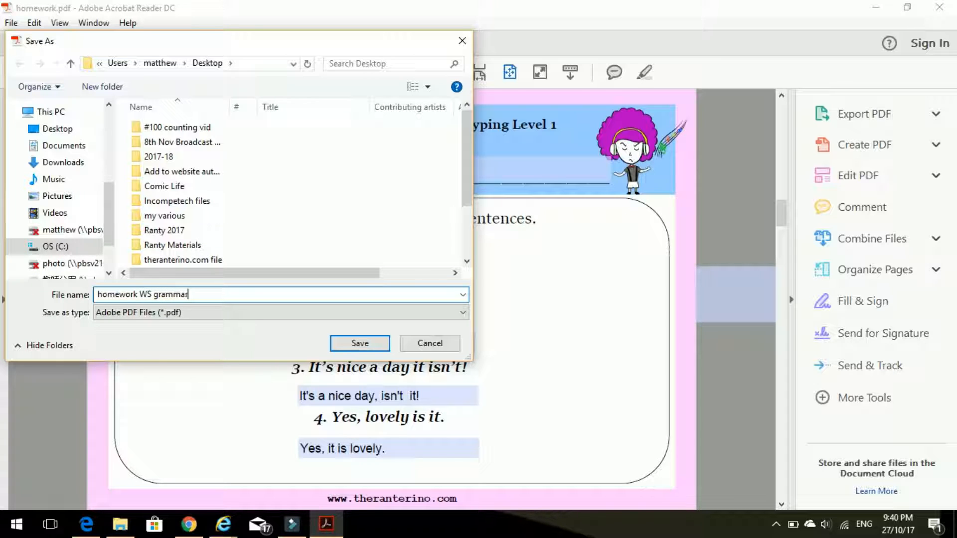
pyautogui.write('typing')
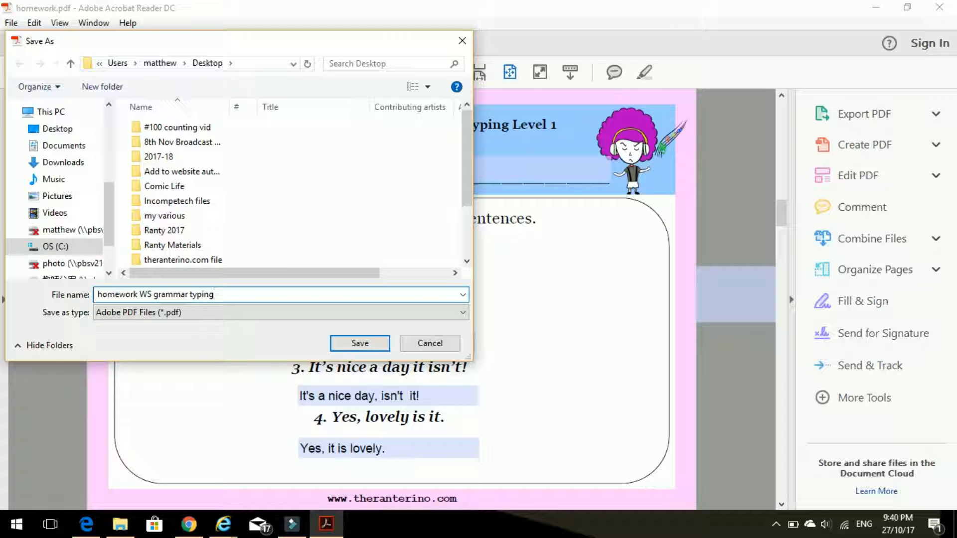
pyautogui.moveTo(360, 343)
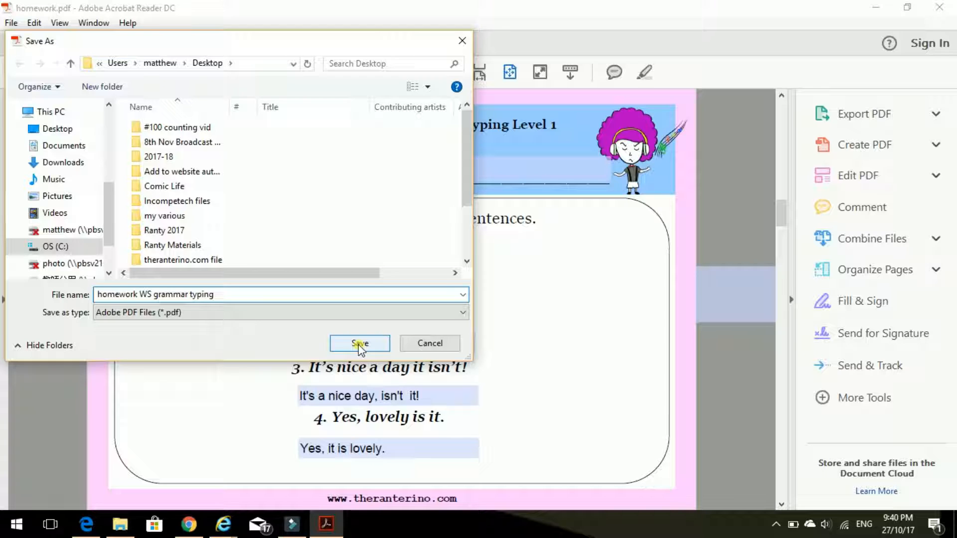
pyautogui.click(360, 343)
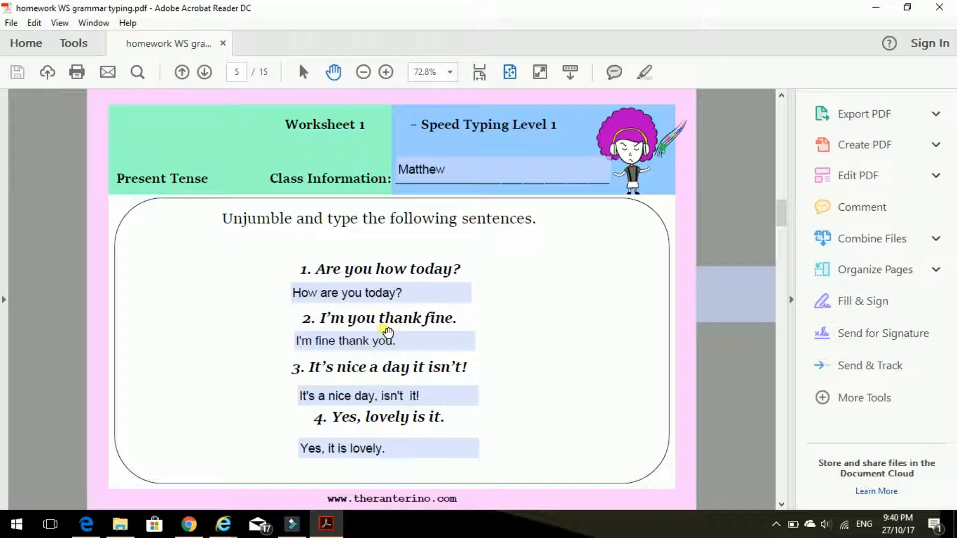
pyautogui.click(501, 169)
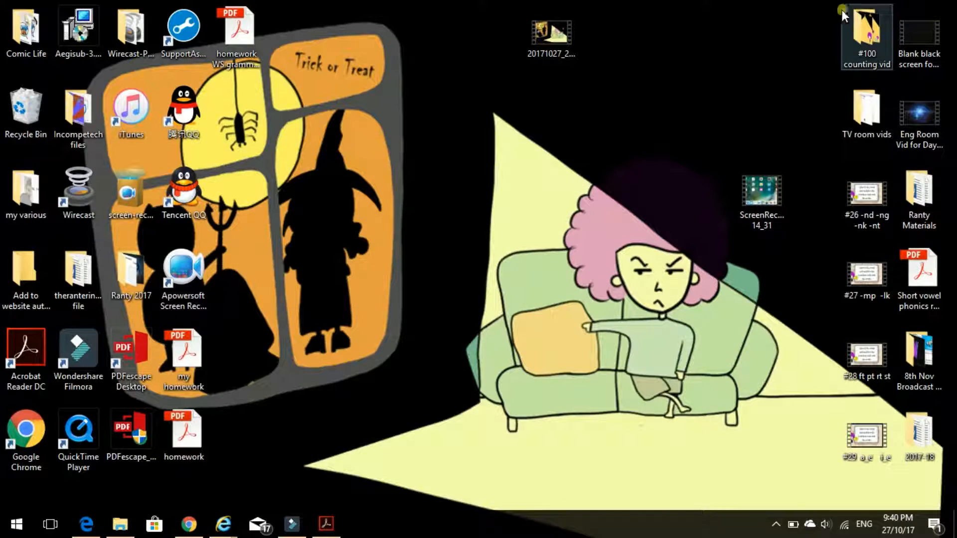
pyautogui.moveTo(577, 214)
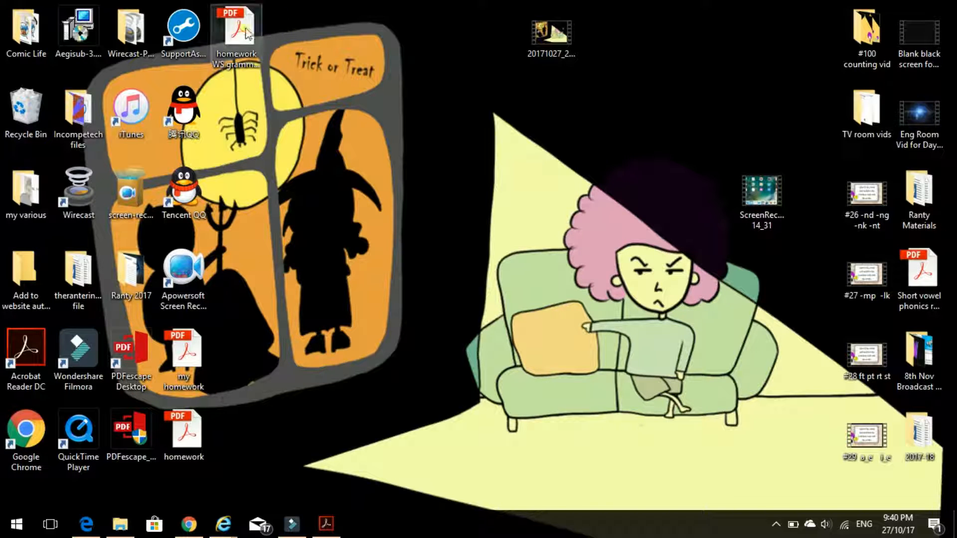
pyautogui.moveTo(237, 31); pyautogui.dragTo(288, 117)
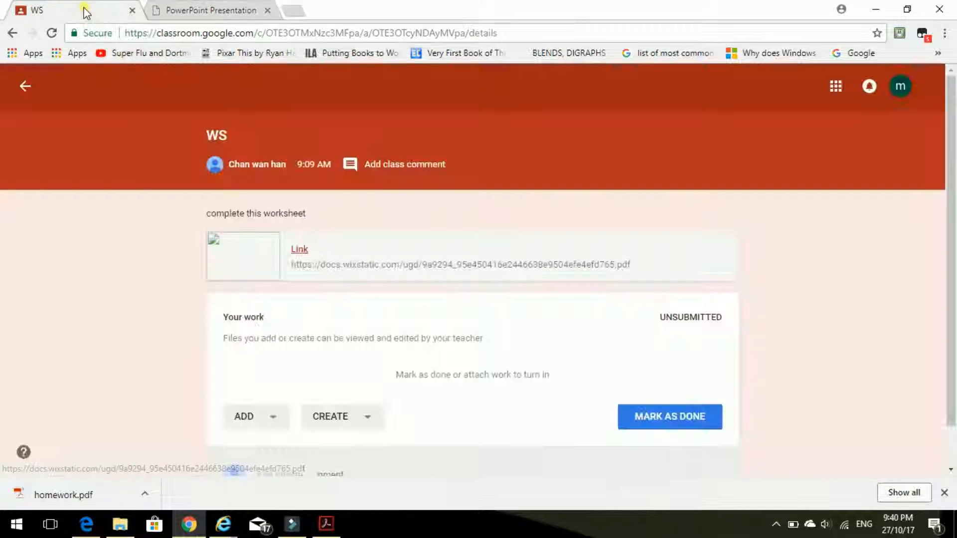
pyautogui.moveTo(316, 291)
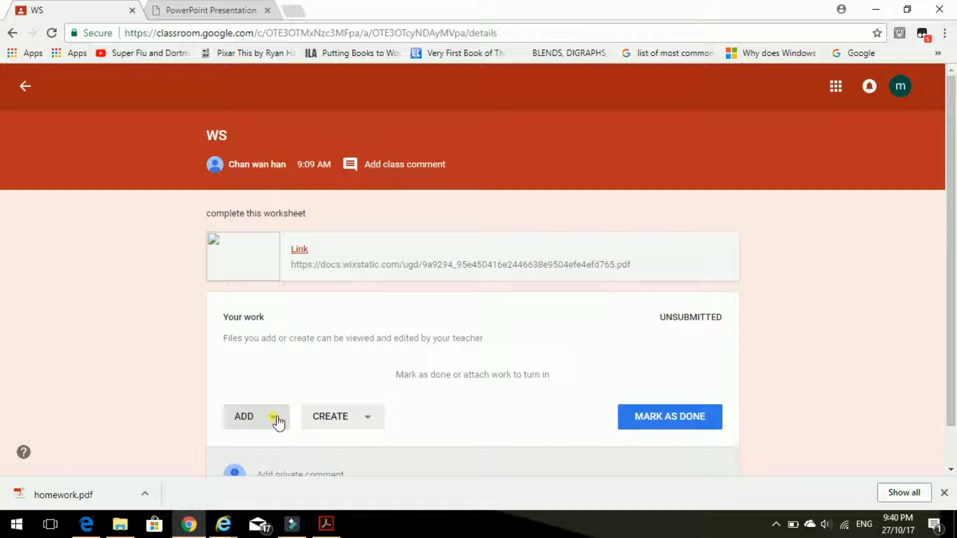
# Upload 'homework WS grammar typing.pdf' from the computer as a file attachment
pyautogui.click(244, 416)
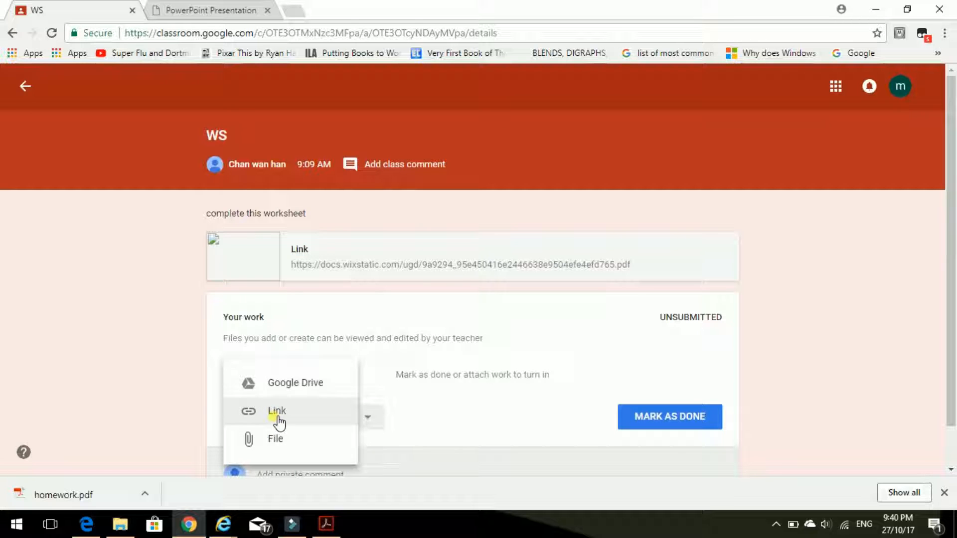
pyautogui.moveTo(281, 443)
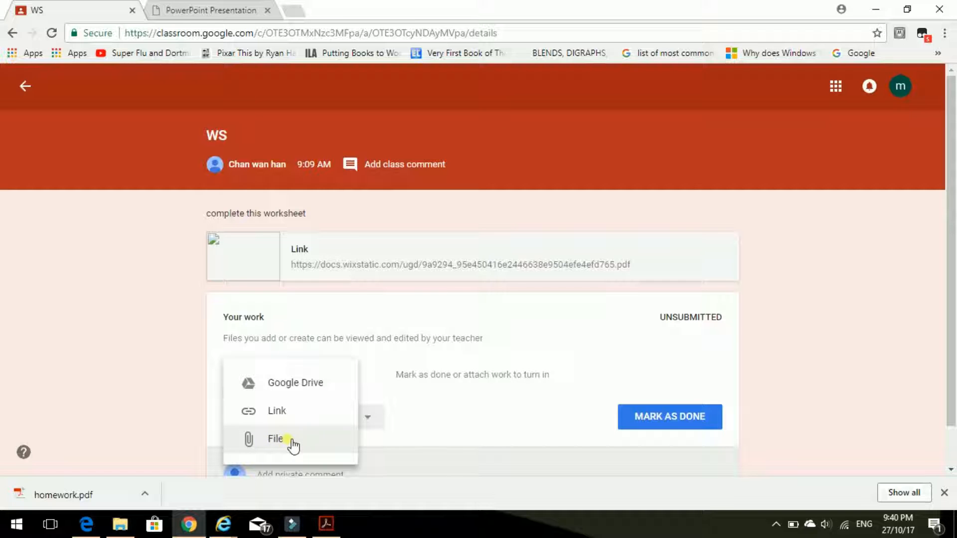
pyautogui.click(275, 438)
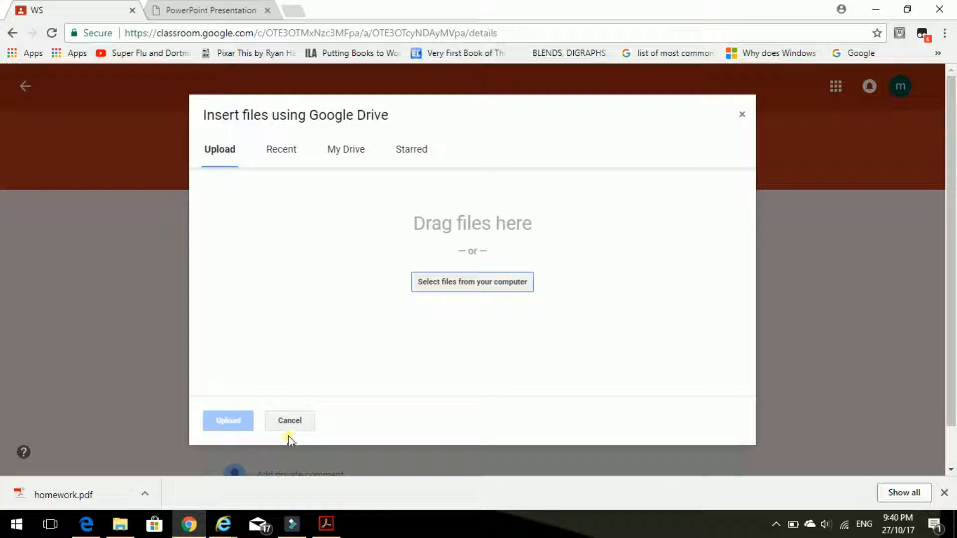
pyautogui.moveTo(472, 281)
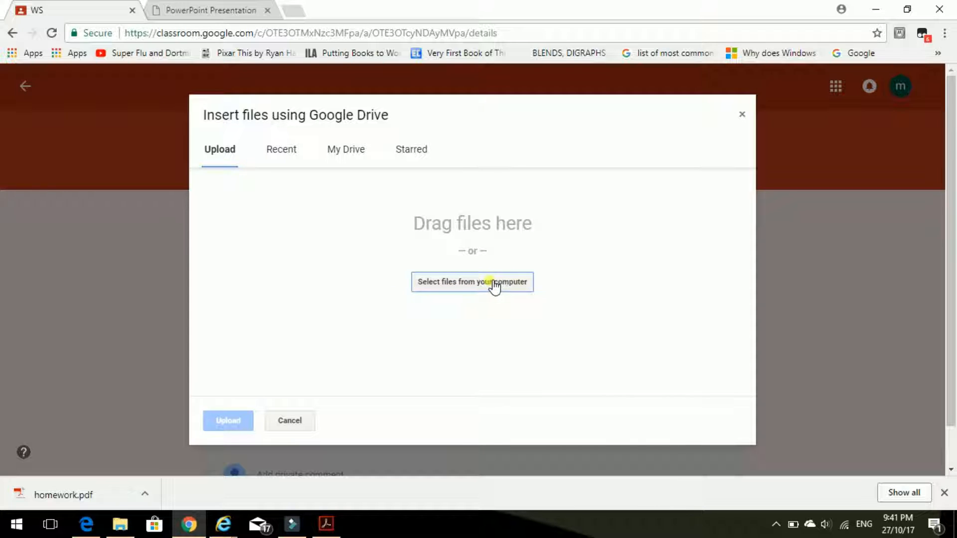
pyautogui.click(472, 281)
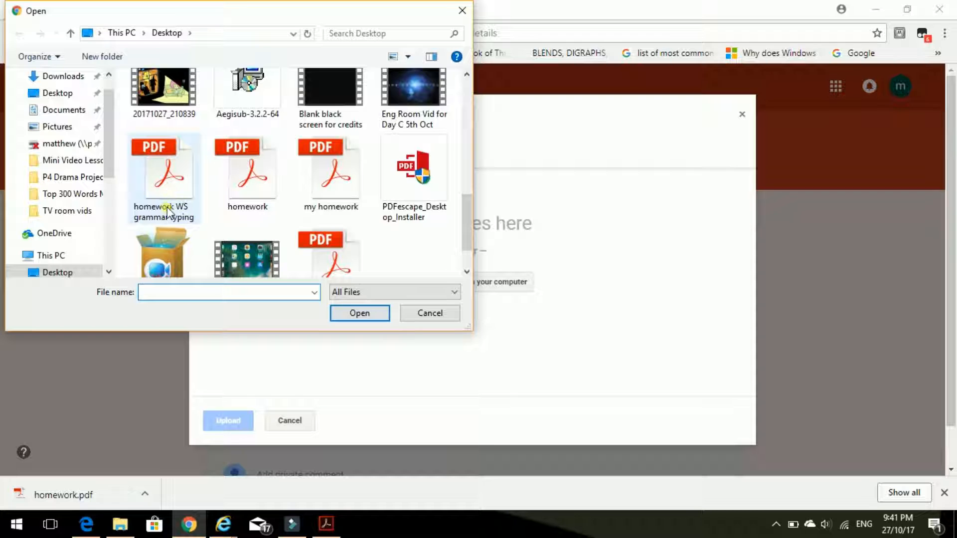
pyautogui.click(164, 168)
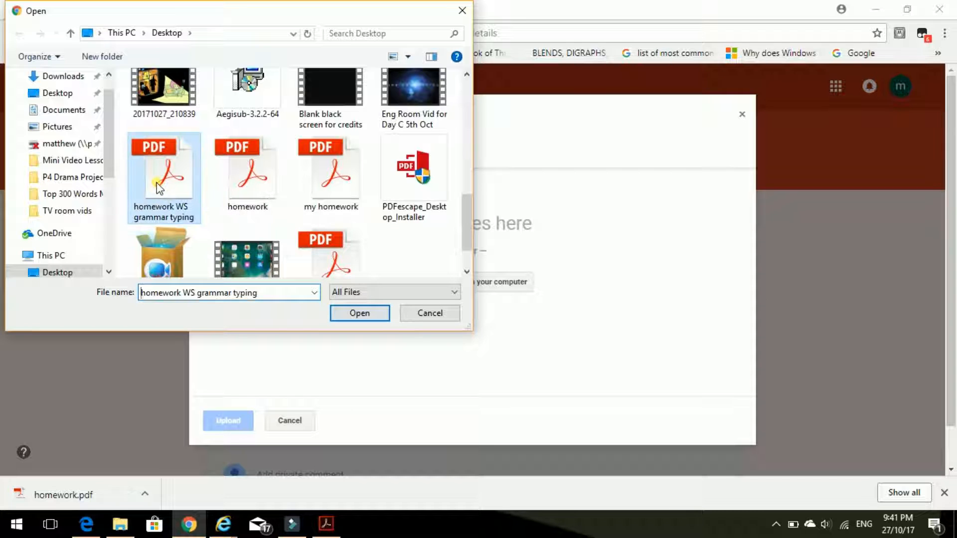
pyautogui.moveTo(360, 313)
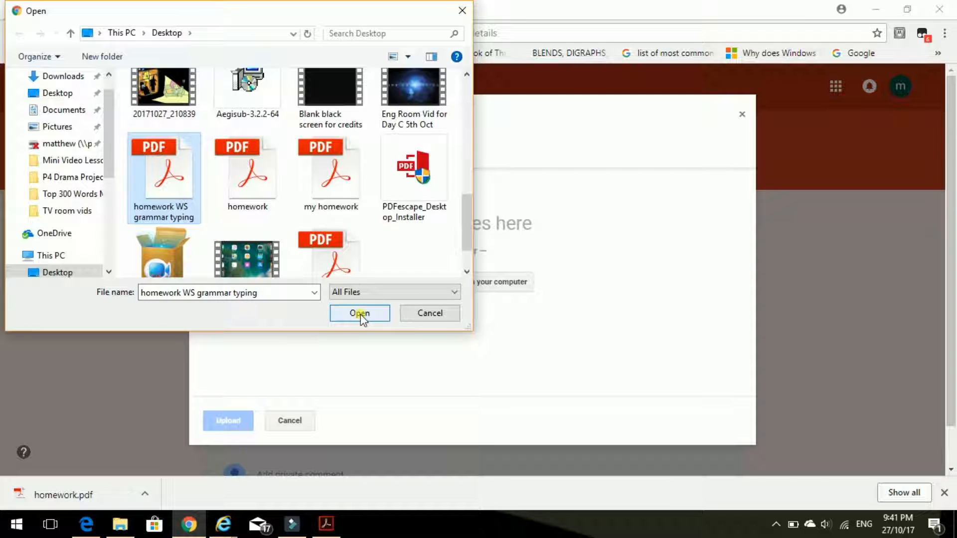
pyautogui.click(359, 313)
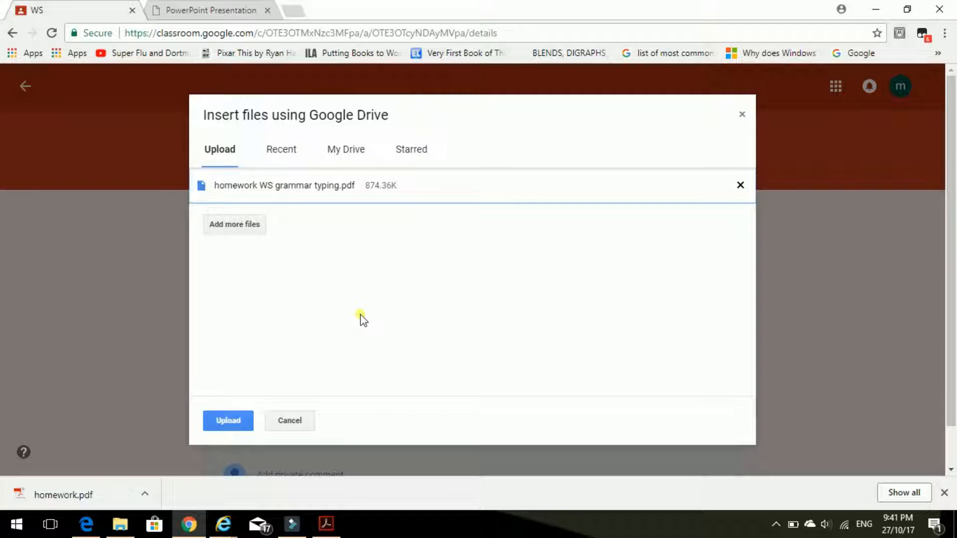
pyautogui.moveTo(227, 380)
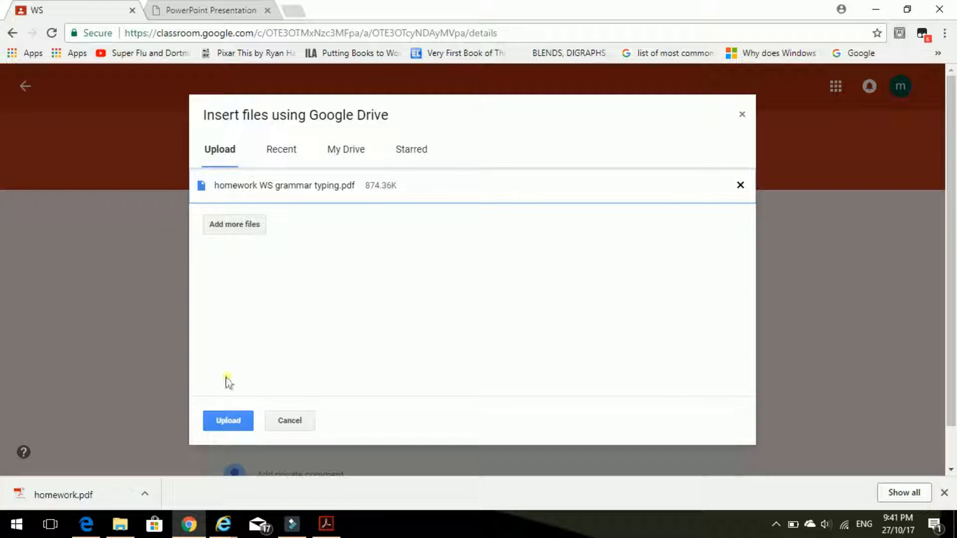
pyautogui.click(228, 420)
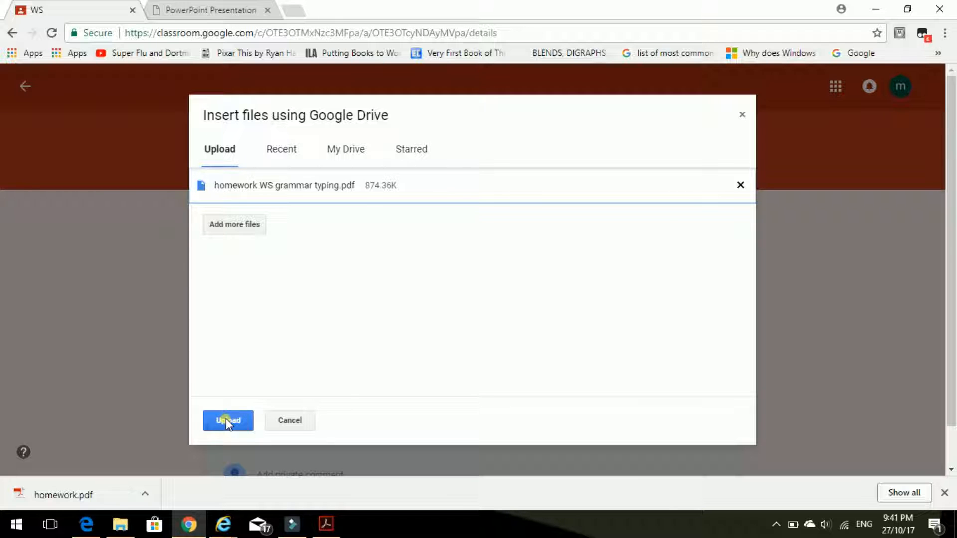
pyautogui.click(227, 421)
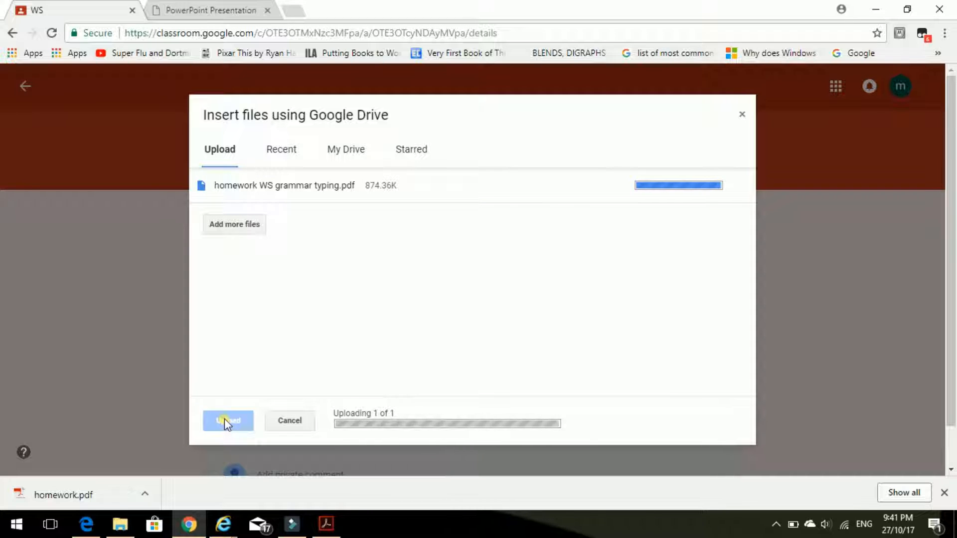
pyautogui.click(227, 420)
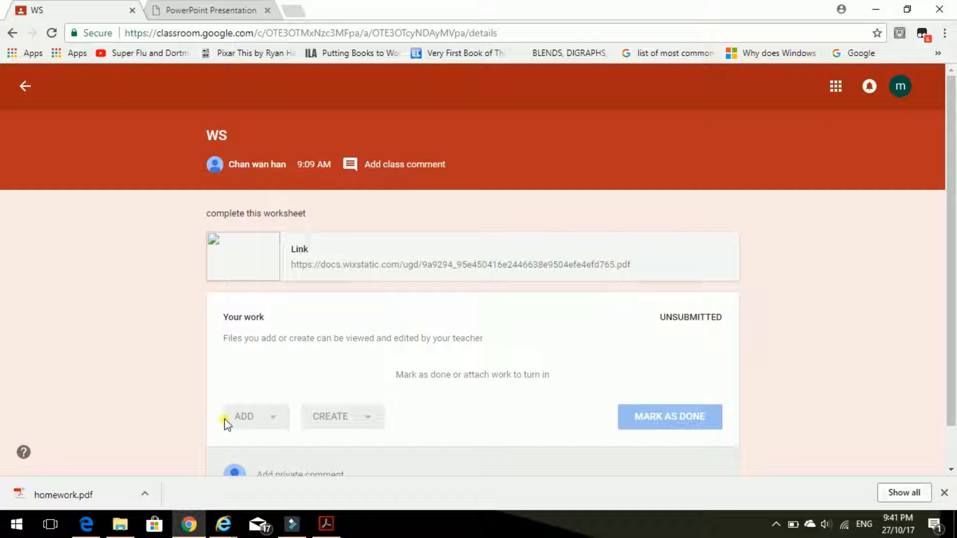
pyautogui.click(243, 417)
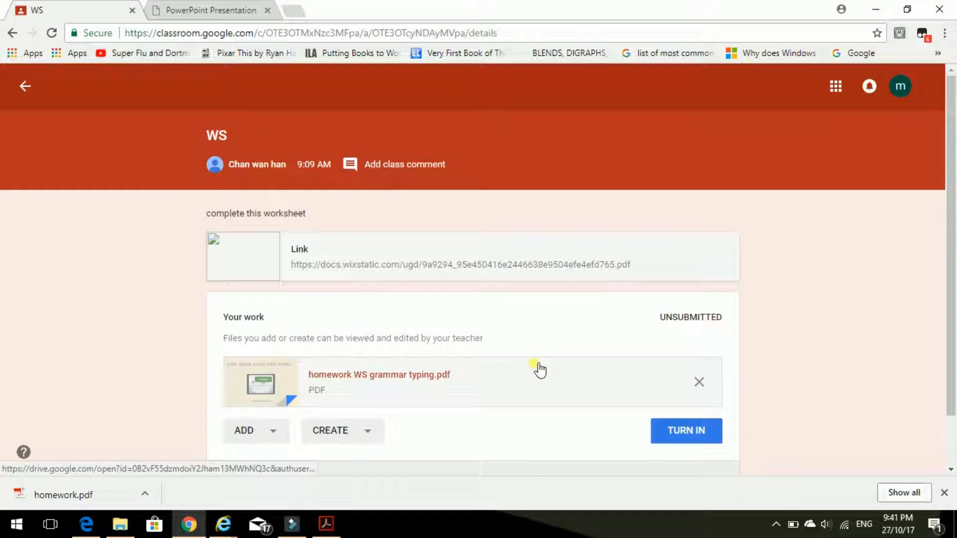
pyautogui.moveTo(686, 431)
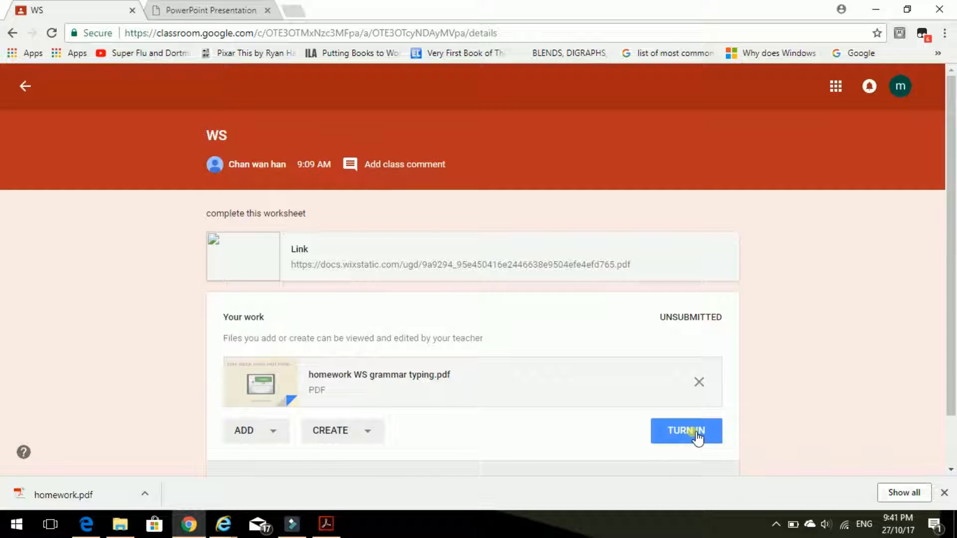
# Turn in the WS assignment and confirm the submission
pyautogui.click(686, 431)
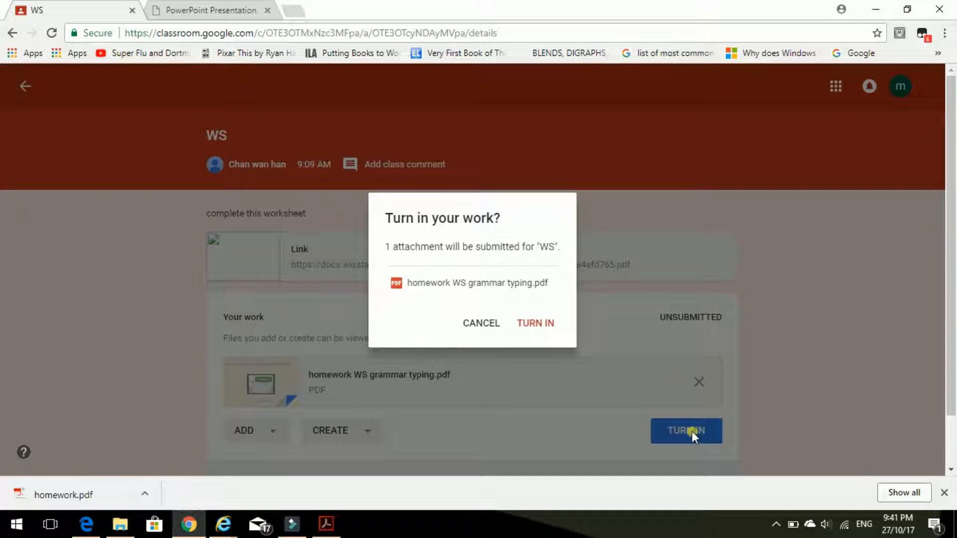
pyautogui.moveTo(536, 323)
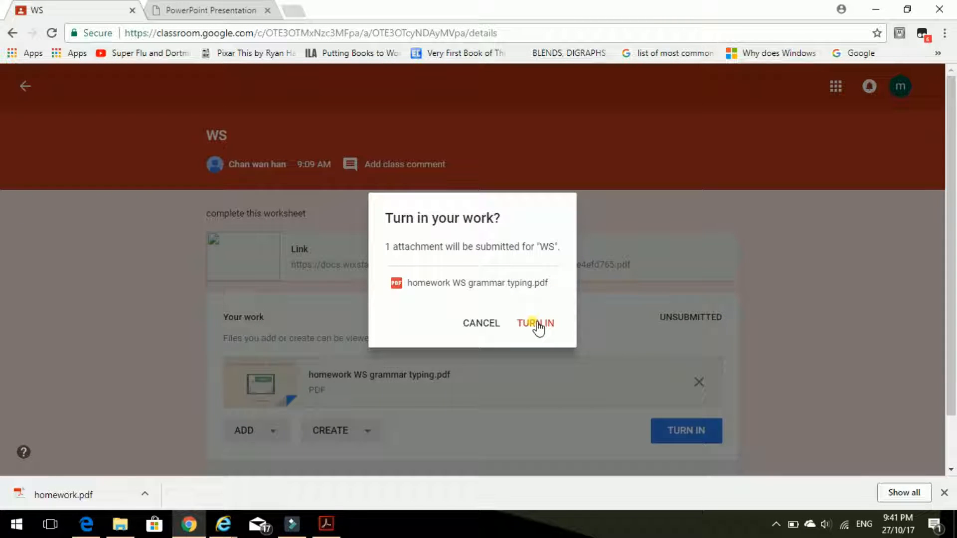
pyautogui.click(534, 323)
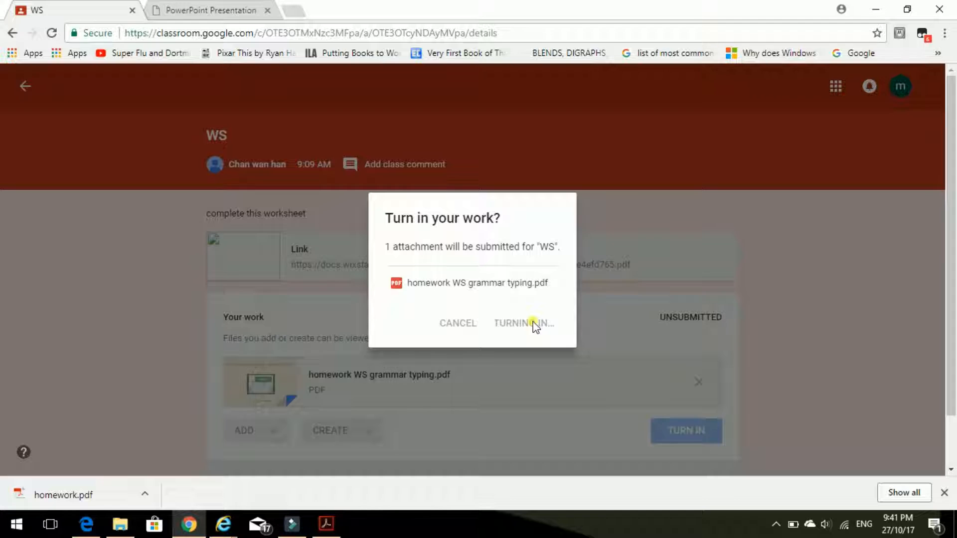
pyautogui.click(524, 323)
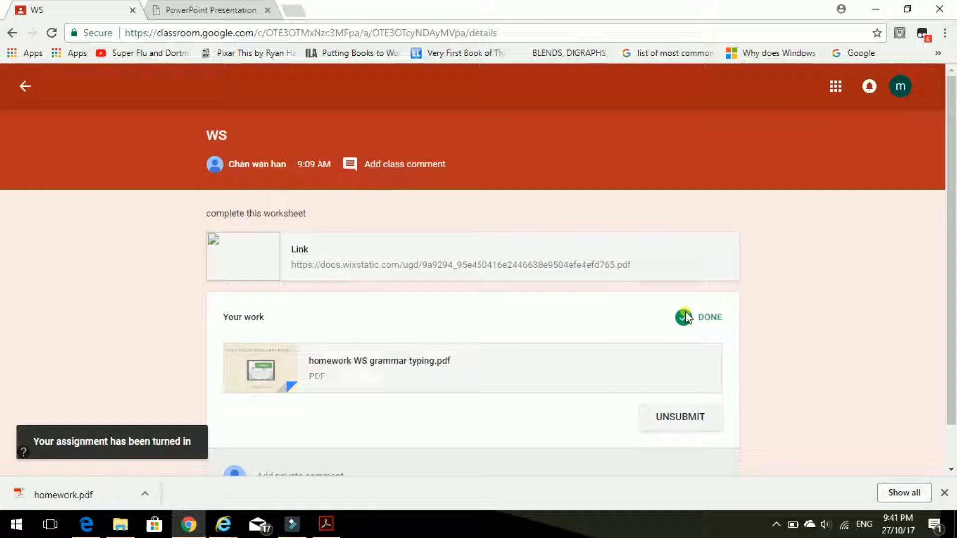
pyautogui.moveTo(769, 327)
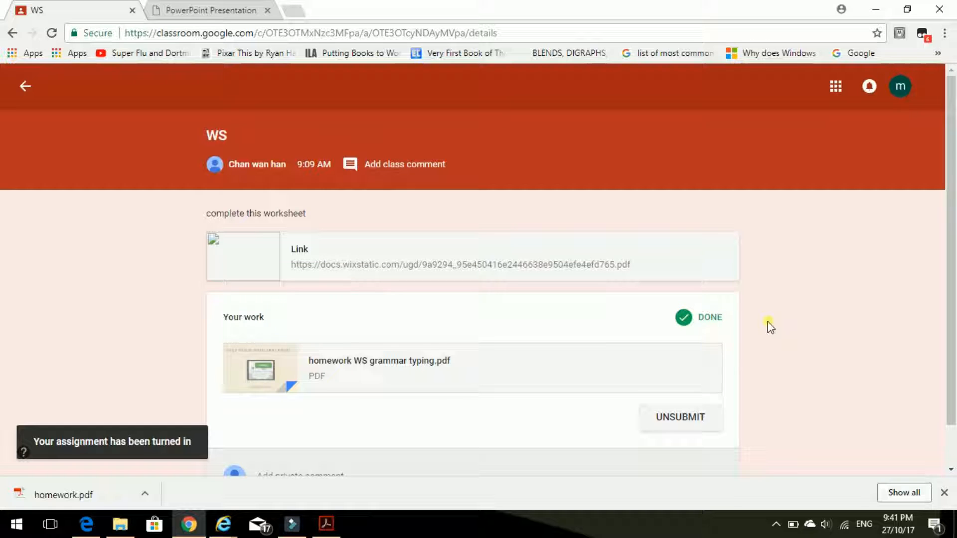
# Post the private comment 'This homework was quite easy.' on the turned-in WS assignment
pyautogui.scroll(-3)
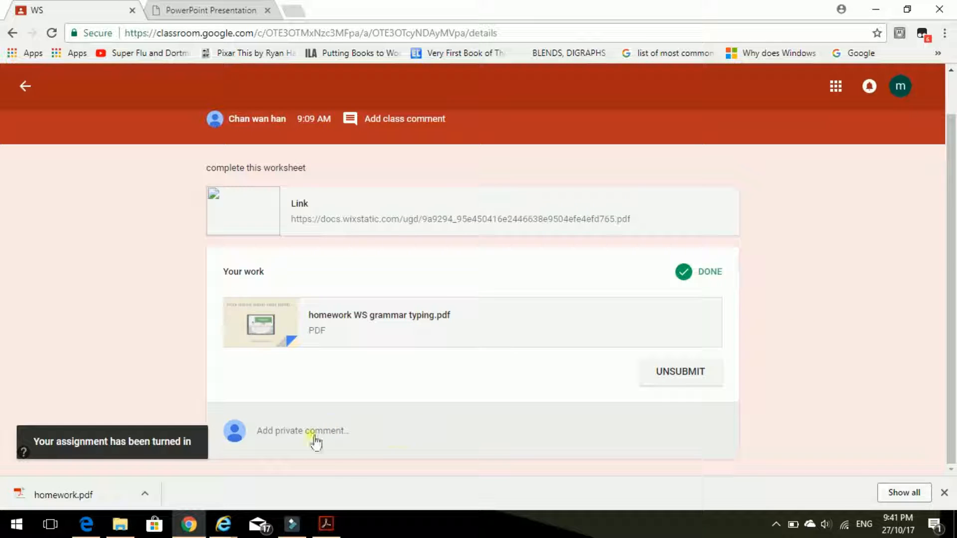
pyautogui.click(302, 431)
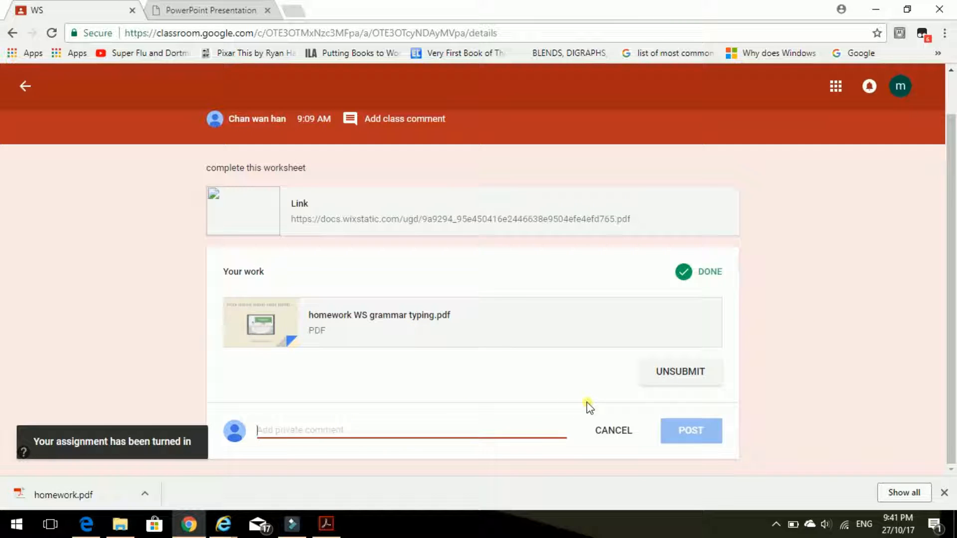
pyautogui.write('This ho')
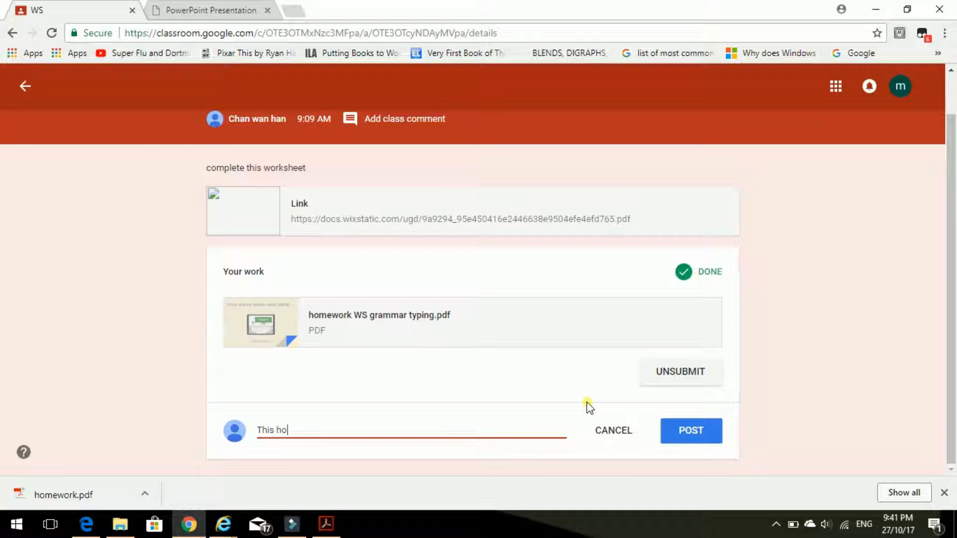
pyautogui.write('mework was quite eea')
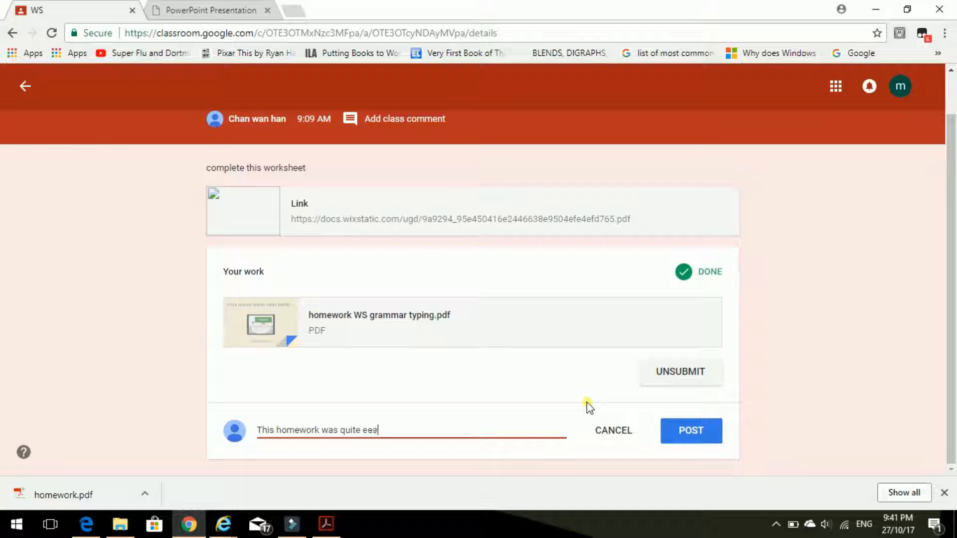
pyautogui.write('sy.')
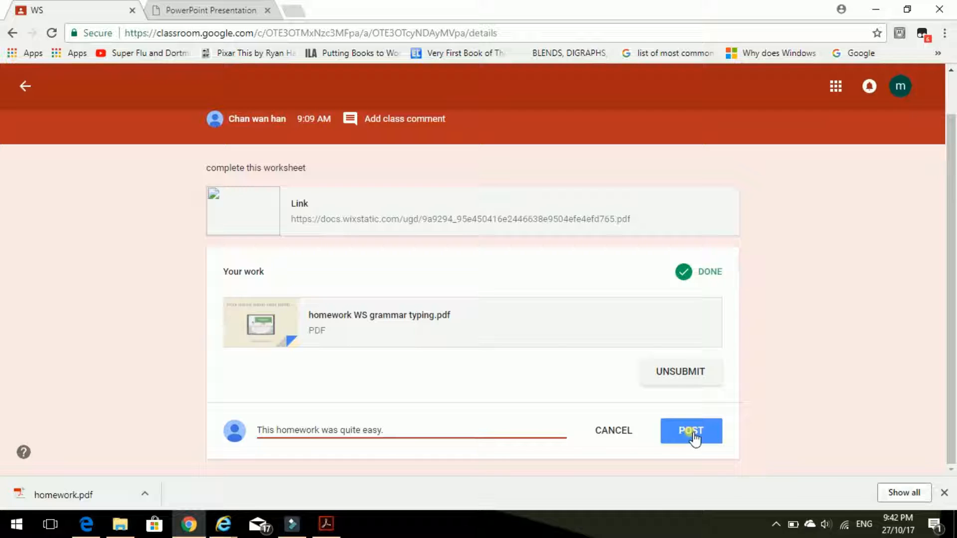
pyautogui.click(691, 430)
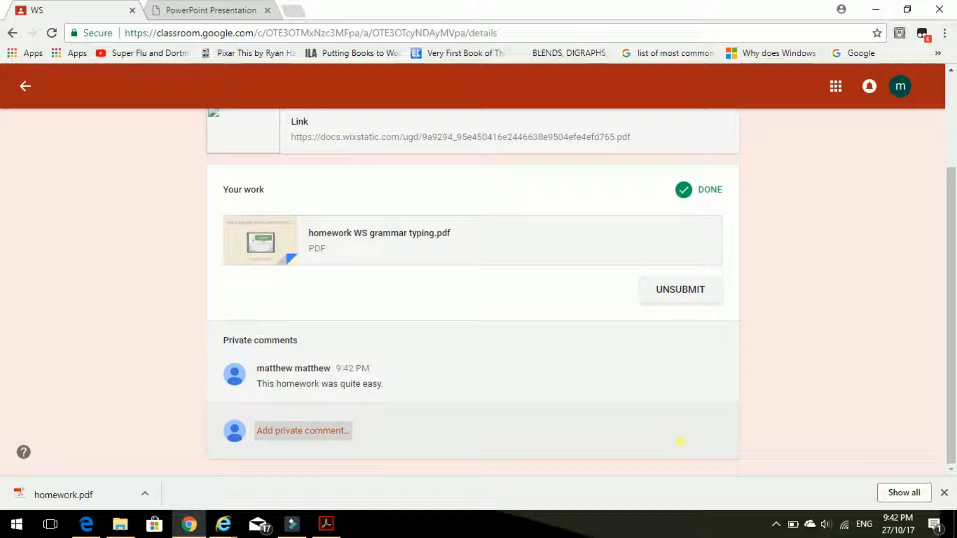
pyautogui.moveTo(637, 414)
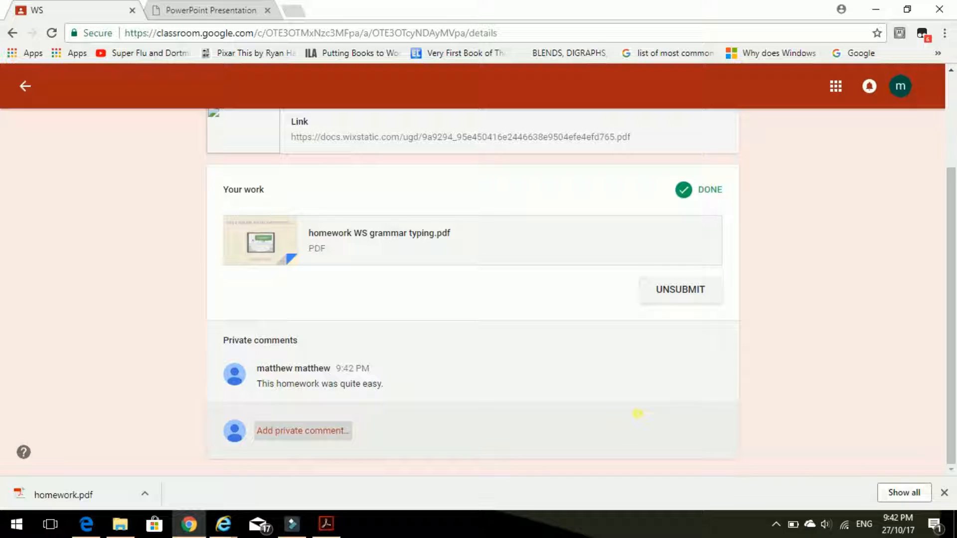